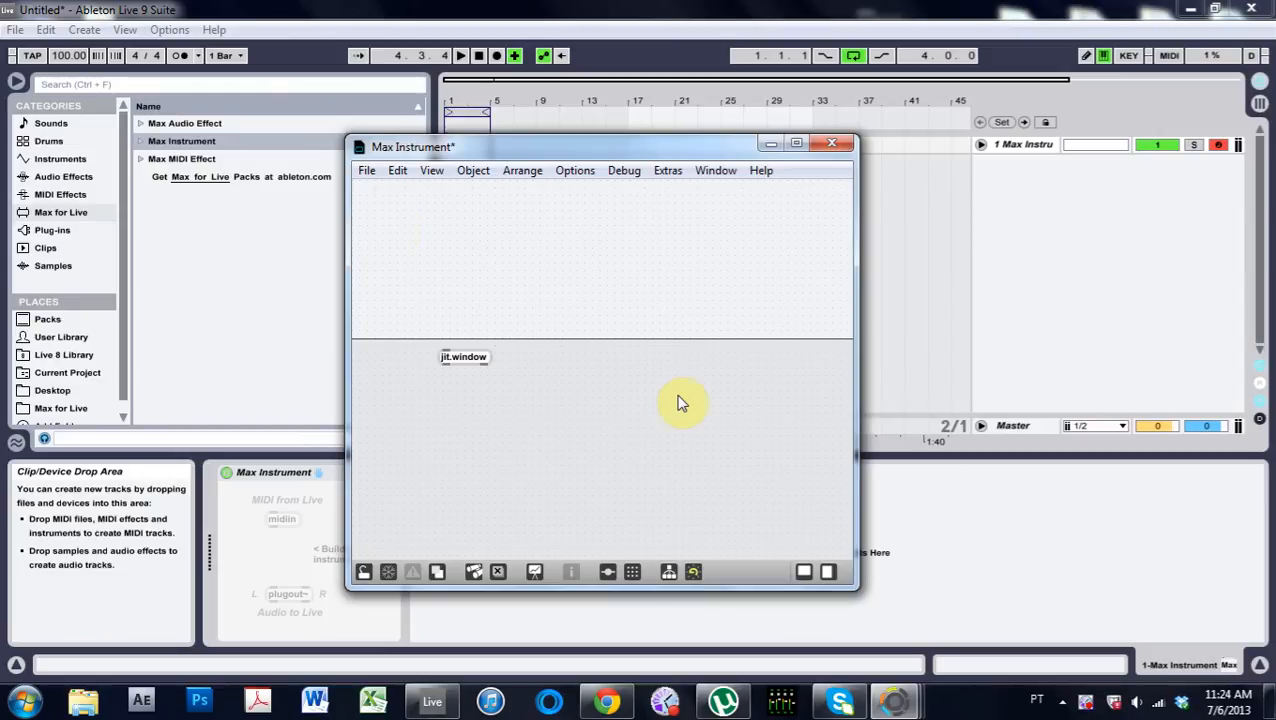
pyautogui.moveTo(433, 230)
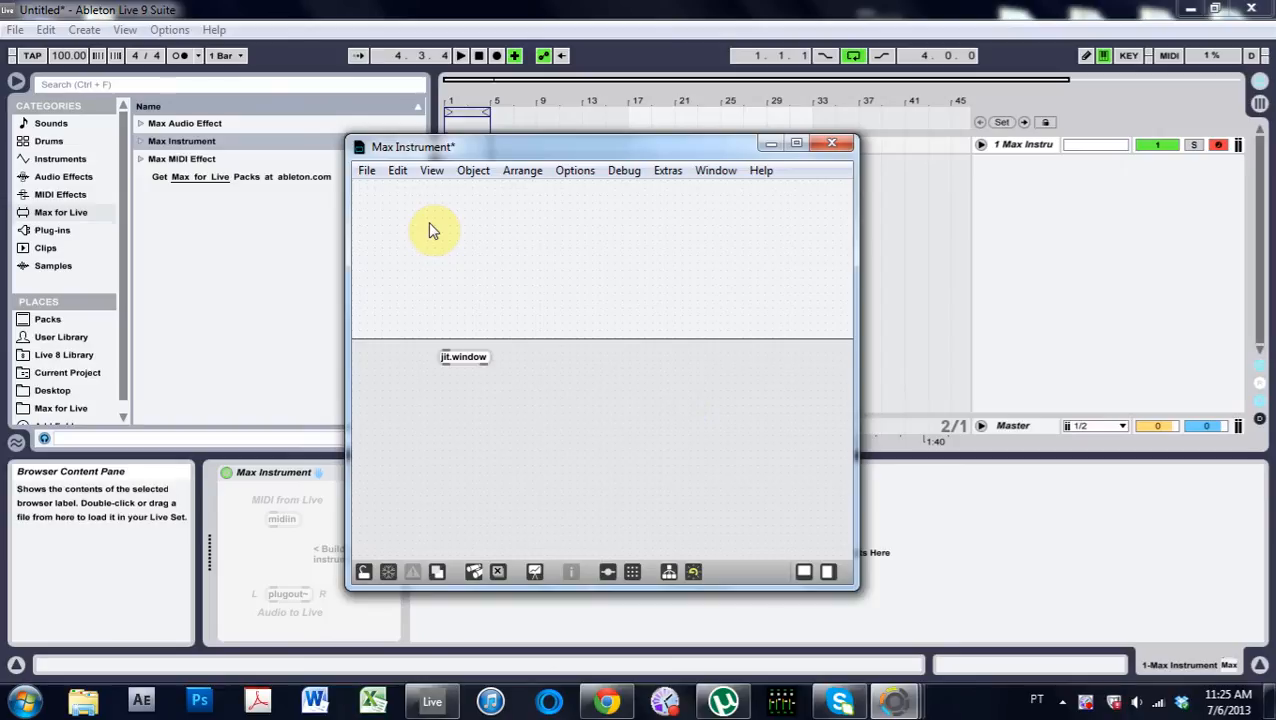
pyautogui.moveTo(444, 208)
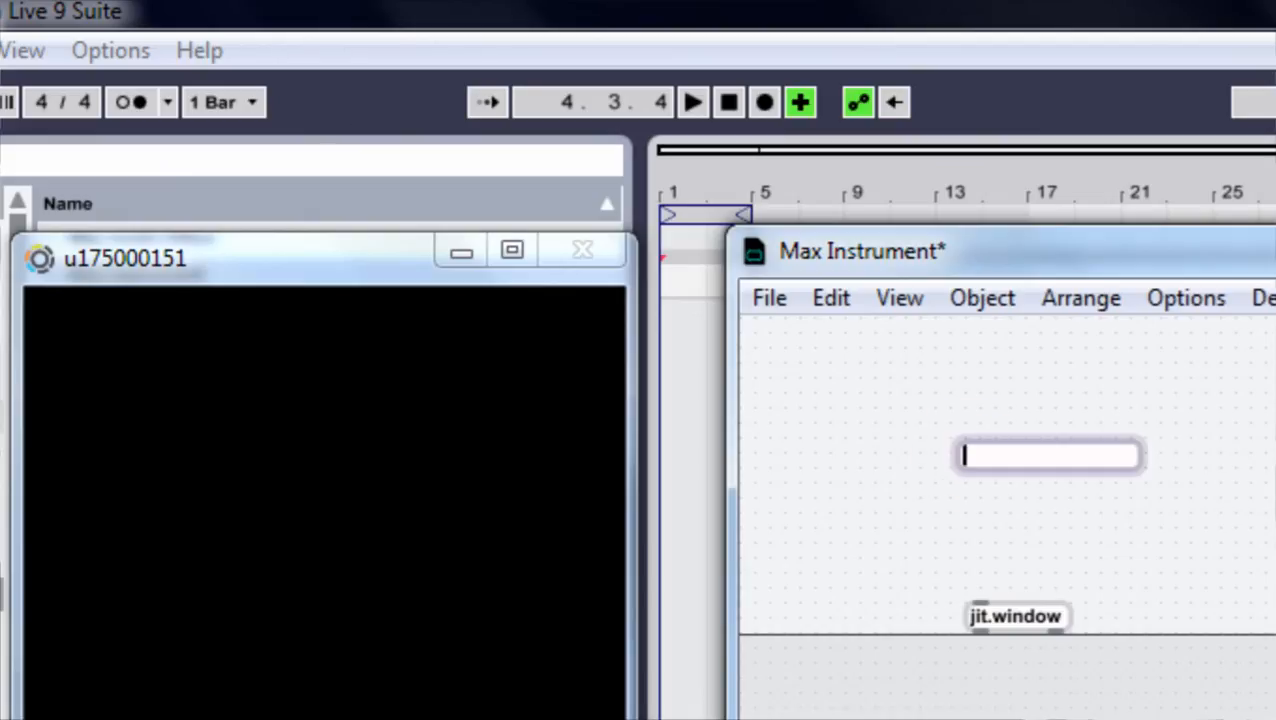
# Create 'key' and 'sel 27' object boxes beside jit.window in the Max Instrument patch.
pyautogui.write('key')
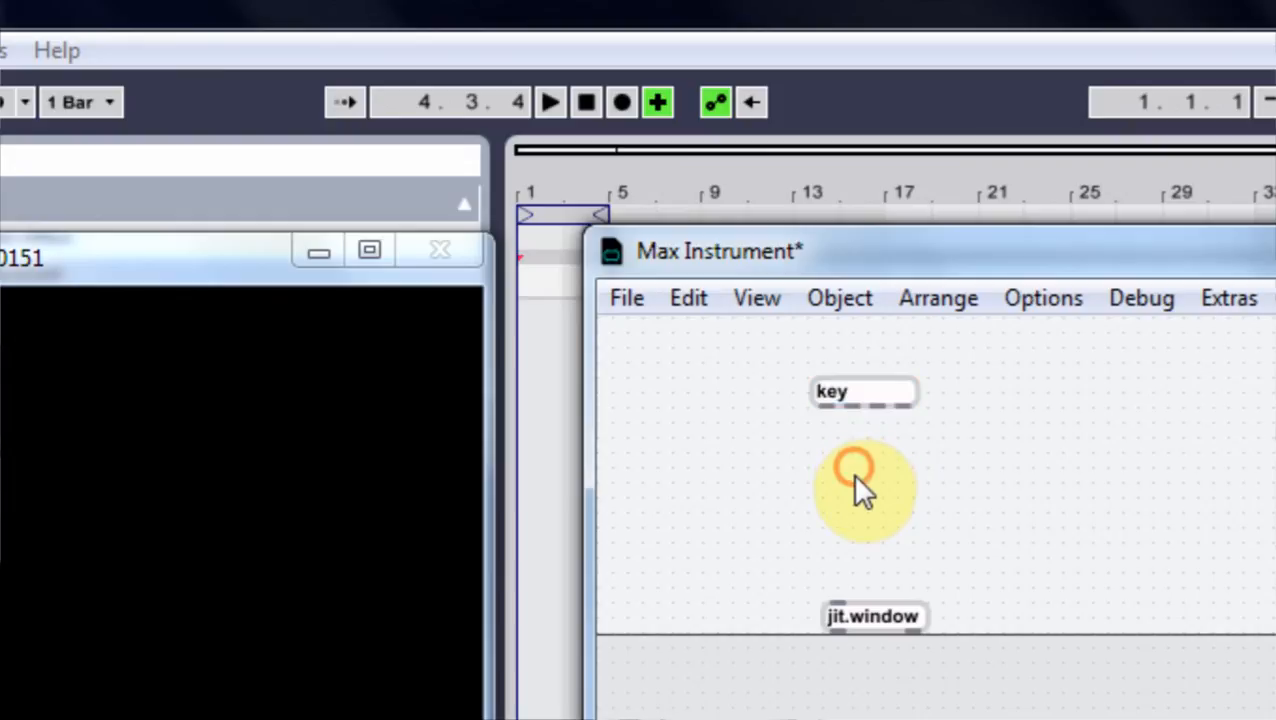
pyautogui.write('sel')
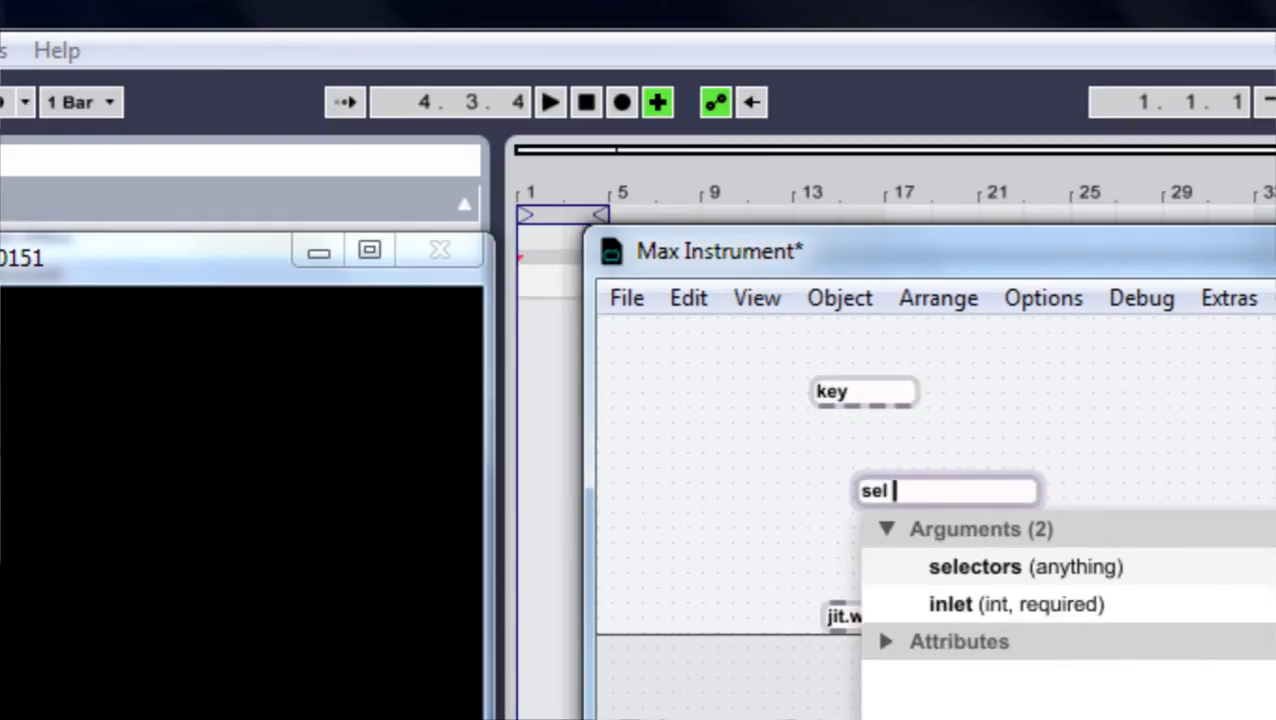
pyautogui.write('27')
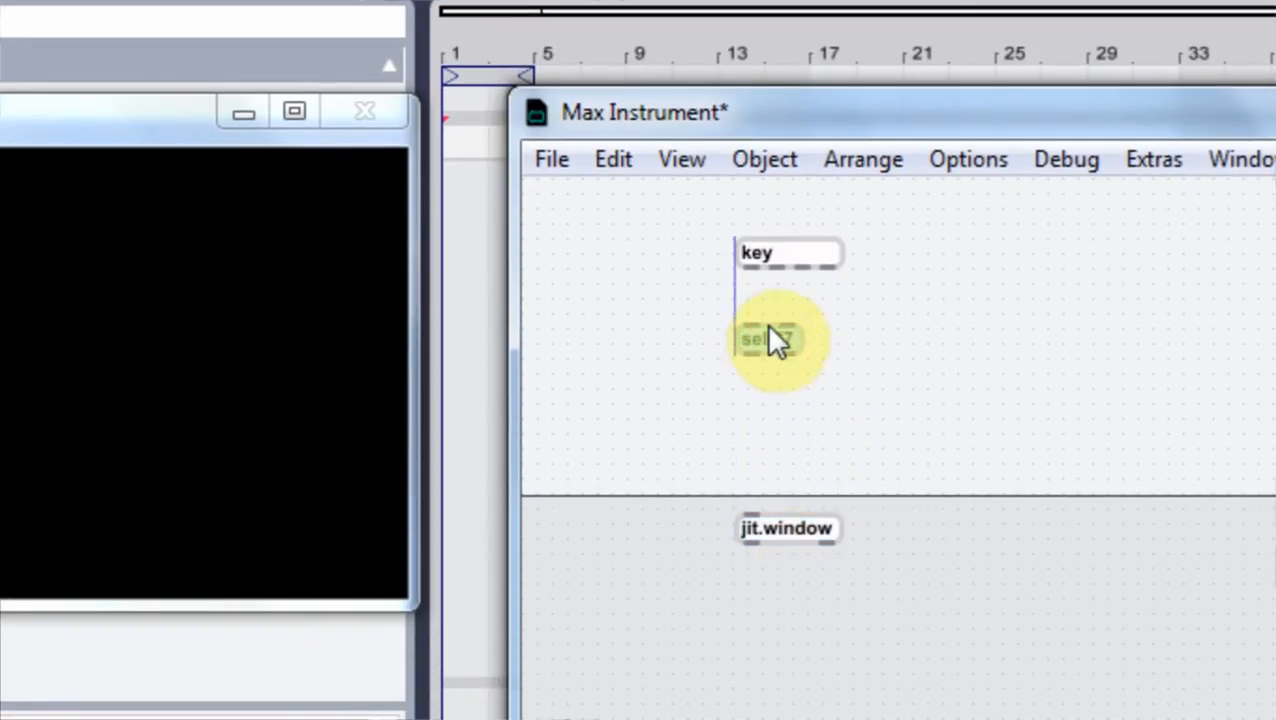
pyautogui.moveTo(710, 360)
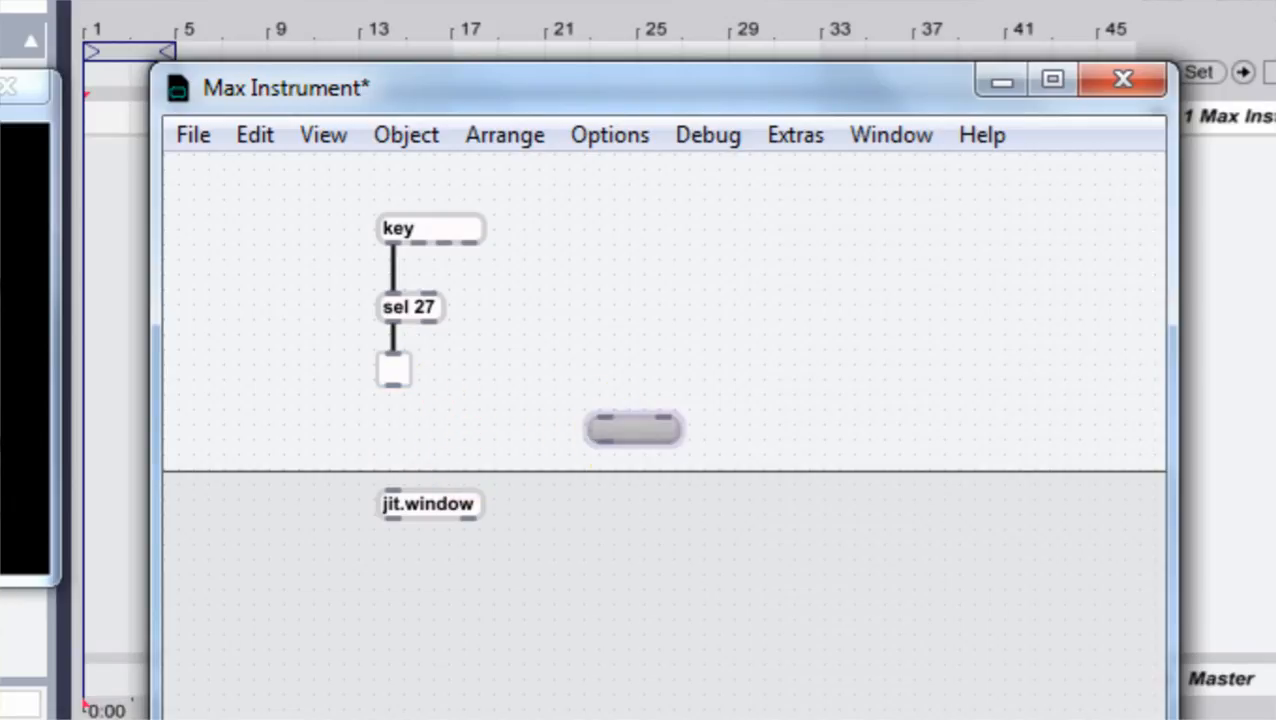
# Enter 'fullscreen $1' into the new message box.
pyautogui.write('fullscreen')
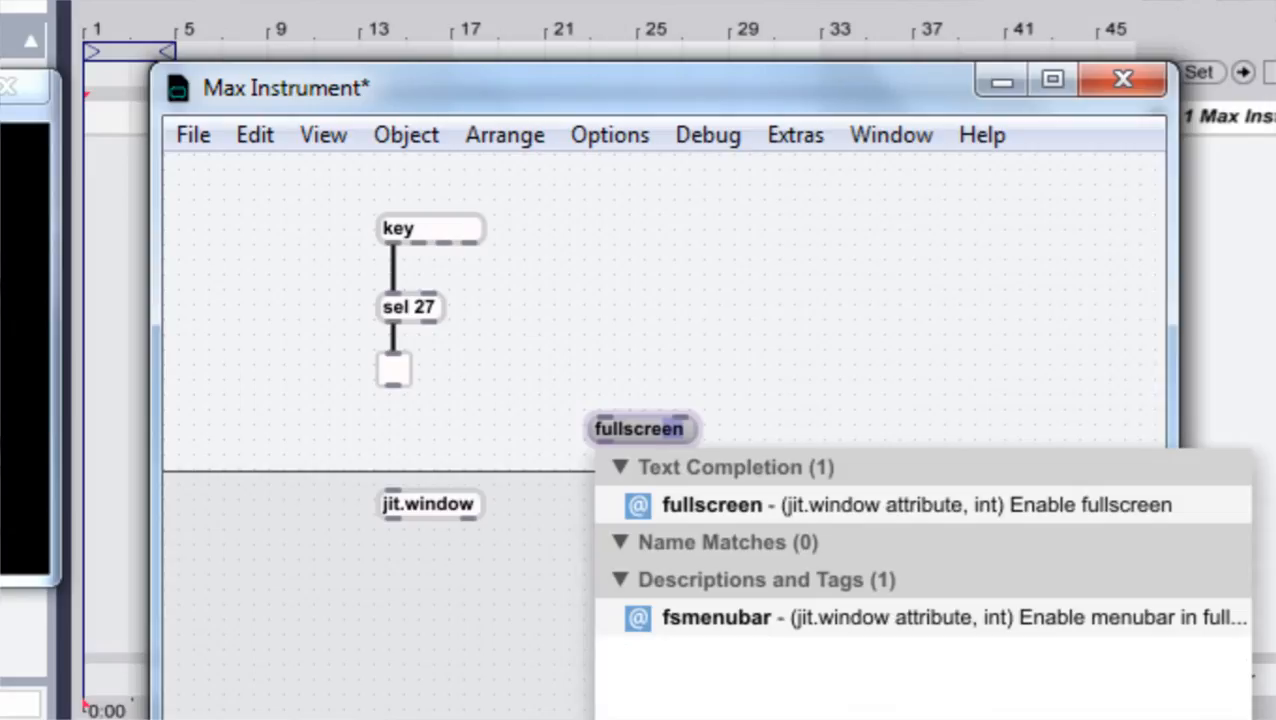
pyautogui.moveTo(750, 505)
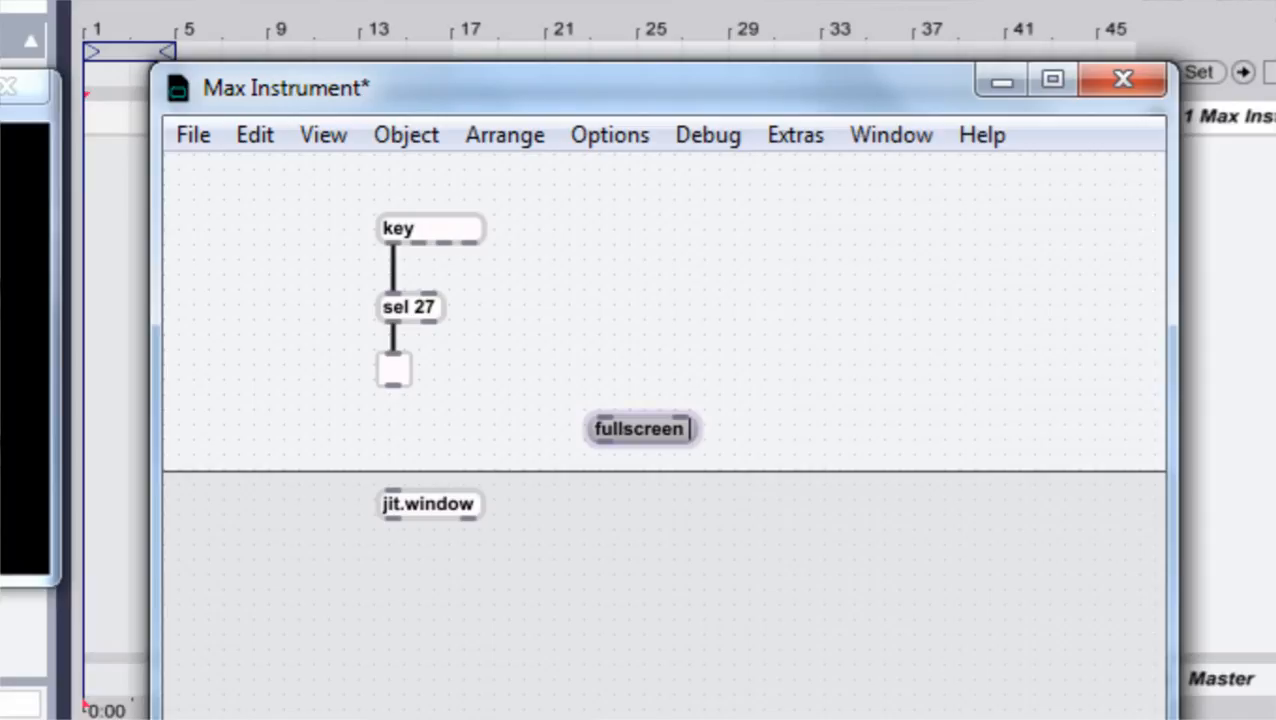
pyautogui.write('$1')
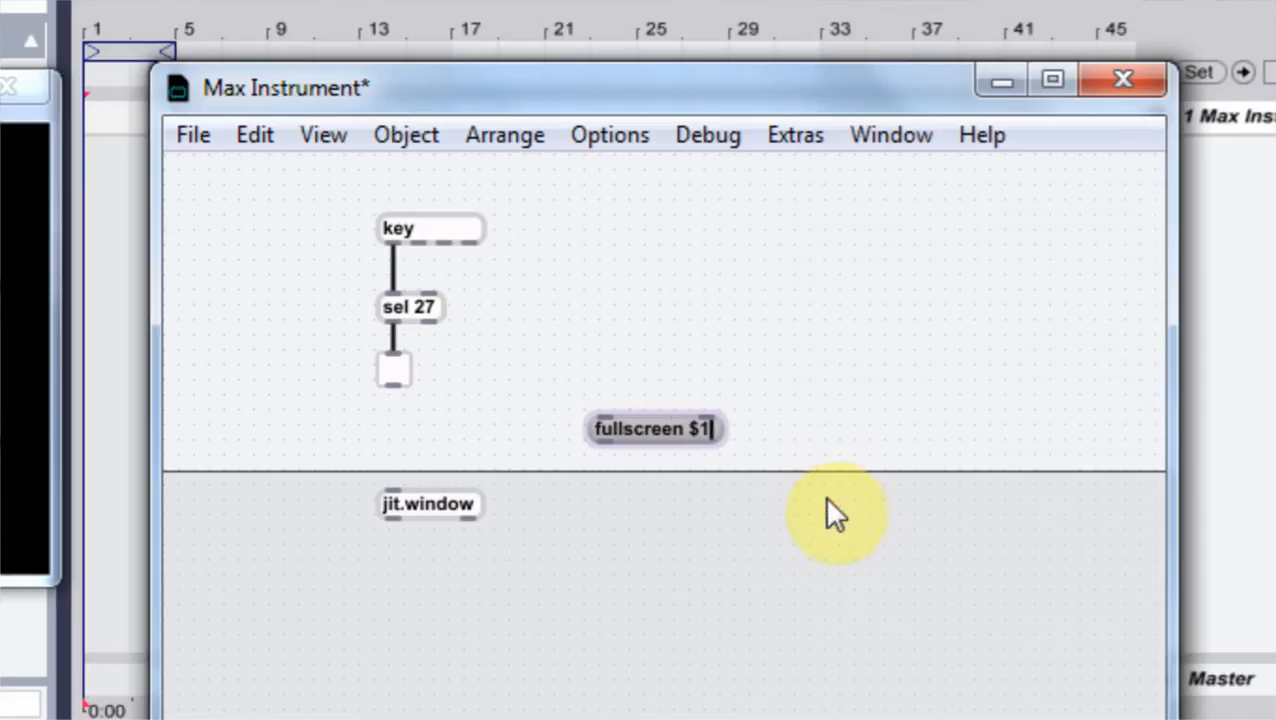
pyautogui.moveTo(393, 395)
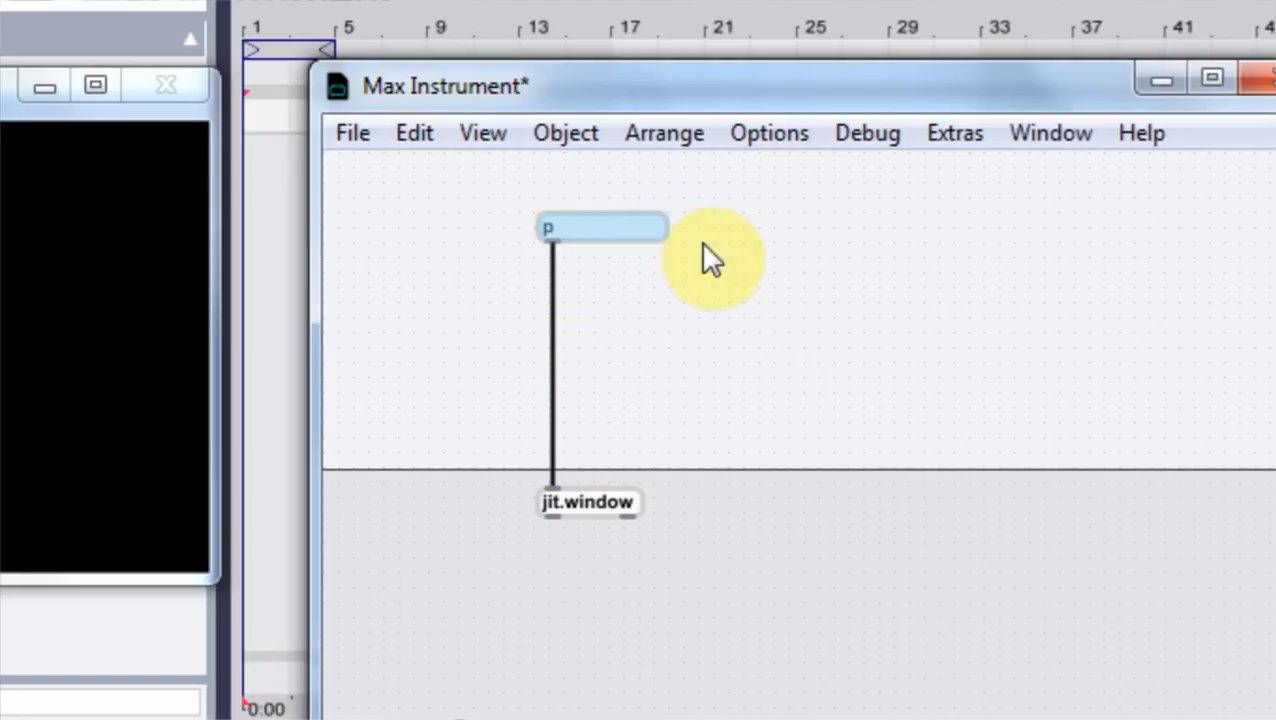
# Move the p object lower, rename it 'p fullscreen', and open the subpatcher.
pyautogui.moveTo(600, 228); pyautogui.dragTo(600, 300)
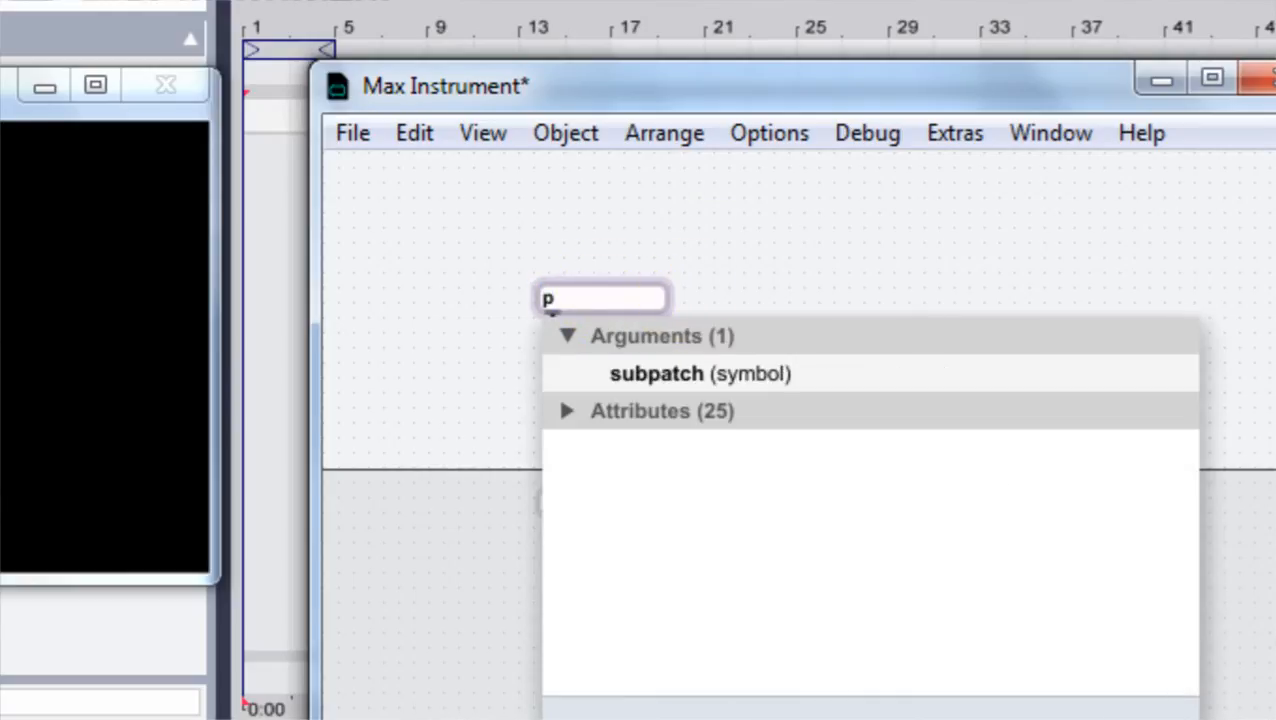
pyautogui.write('full')
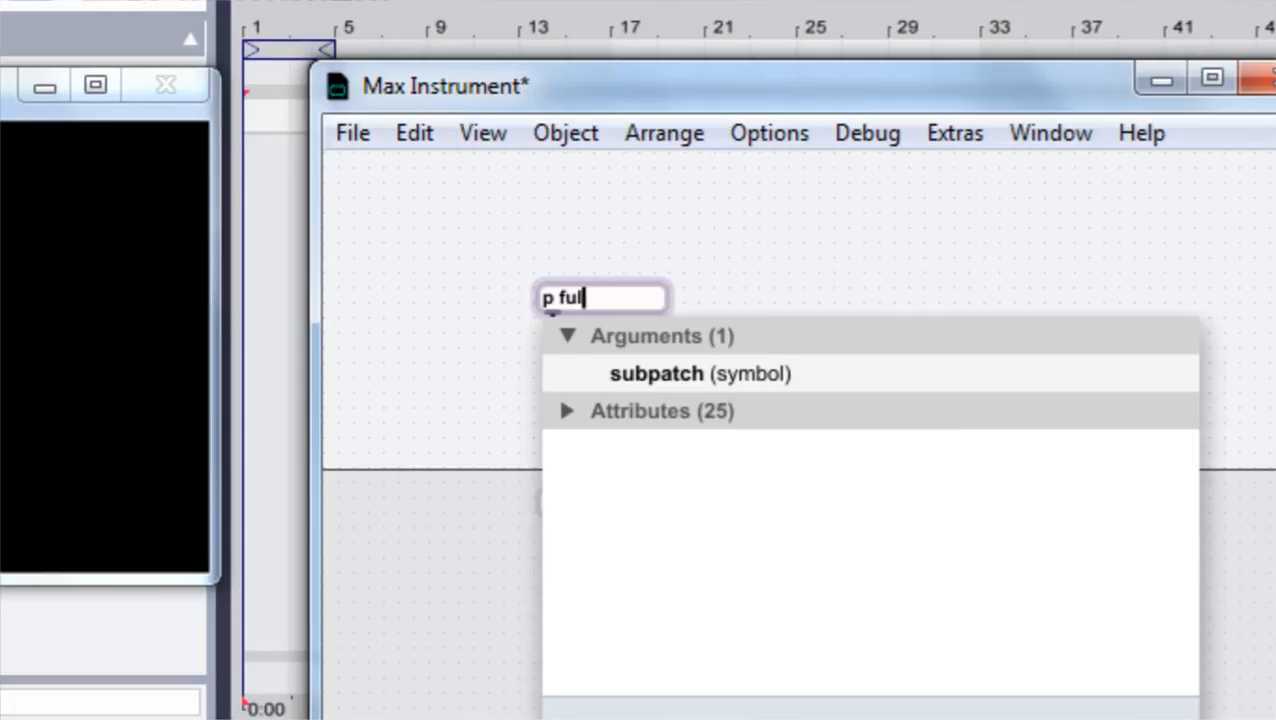
pyautogui.write('sc')
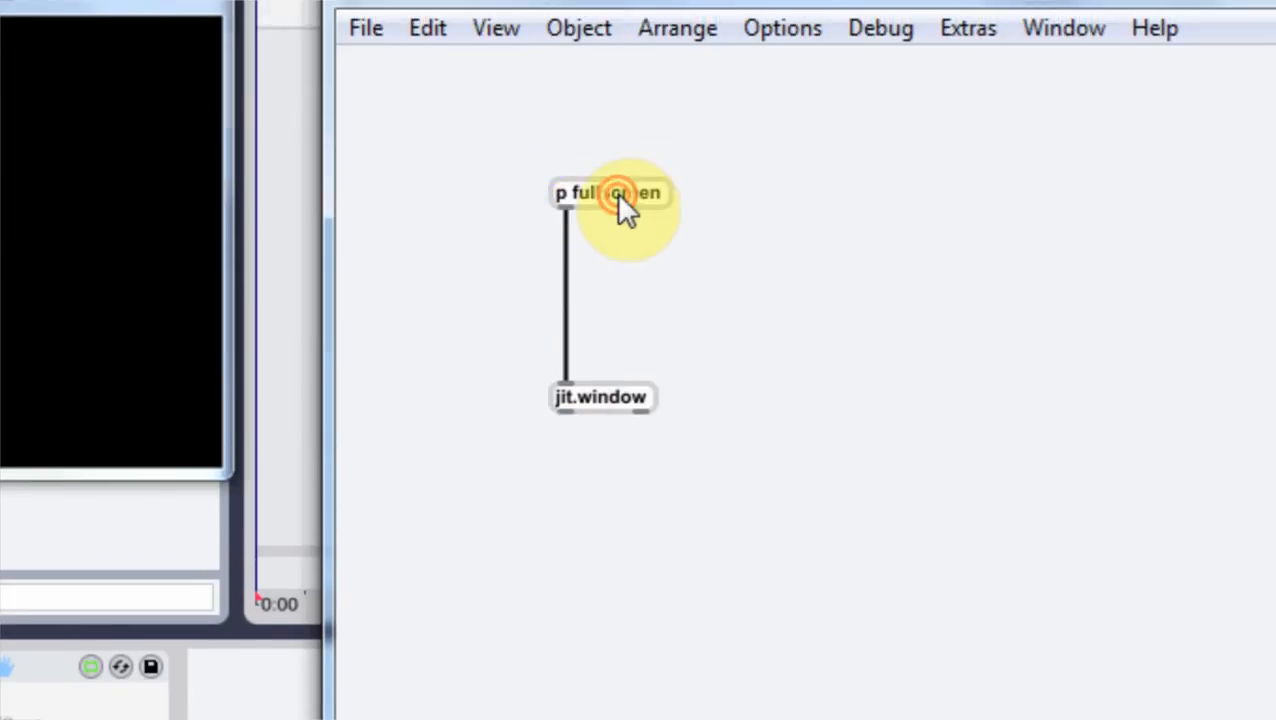
pyautogui.doubleClick(607, 192)
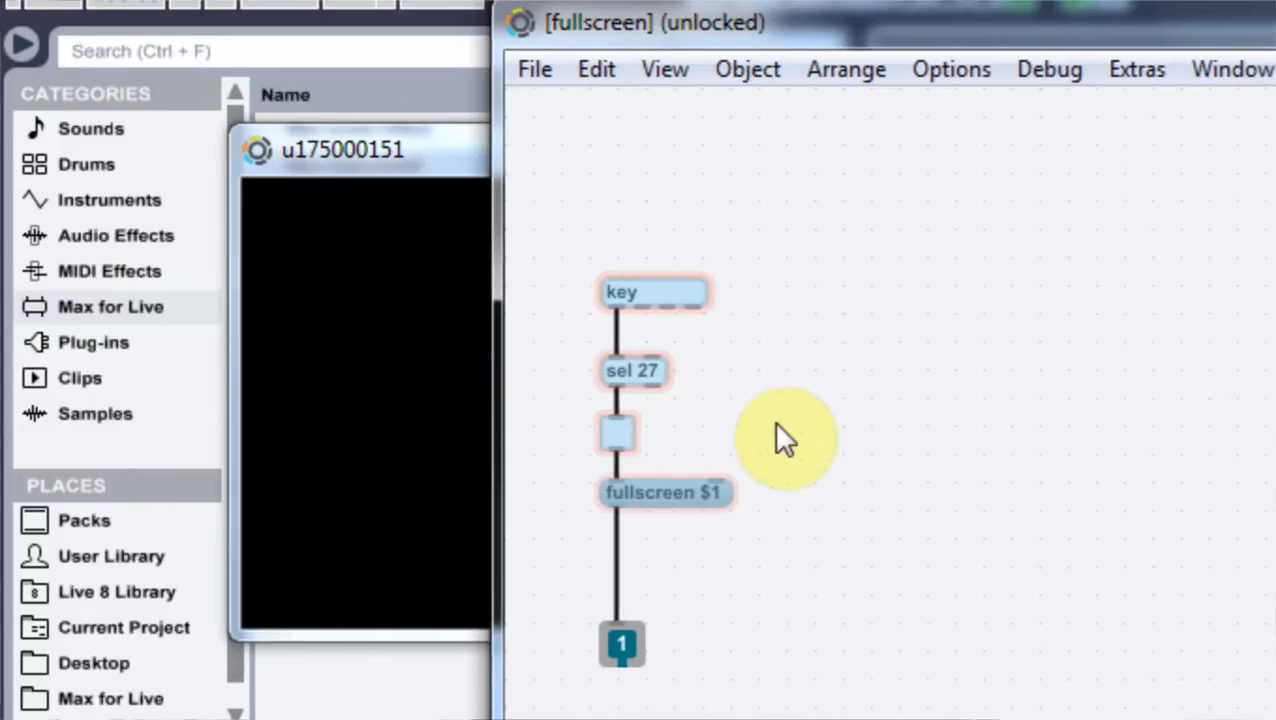
pyautogui.moveTo(828, 405)
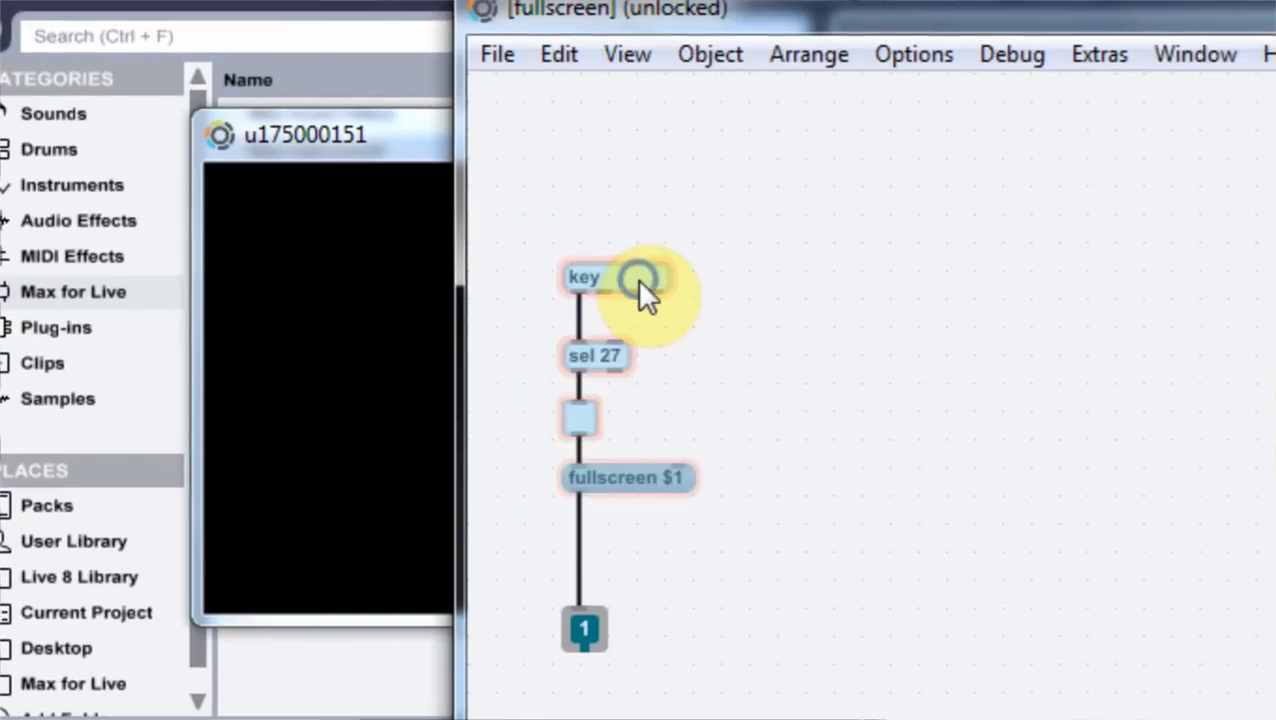
# Right-click the subpatcher objects, then bring up the Options menu.
pyautogui.rightClick(640, 278)
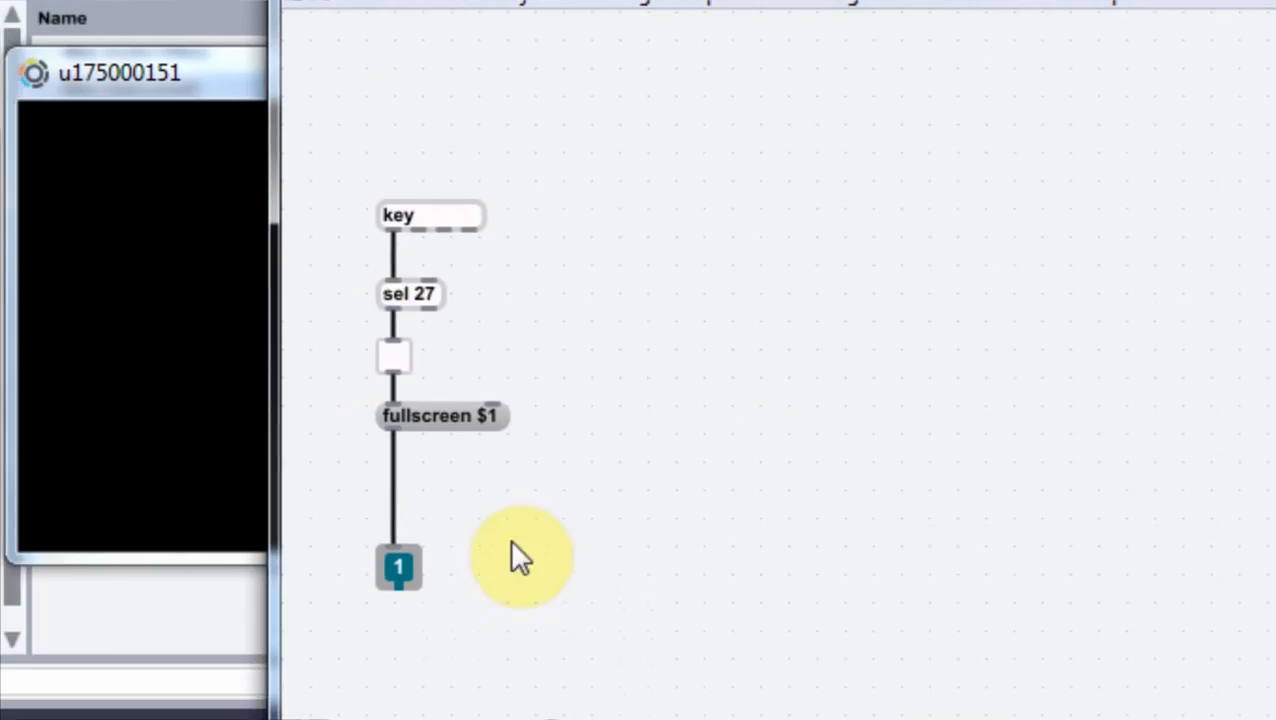
pyautogui.moveTo(595, 492)
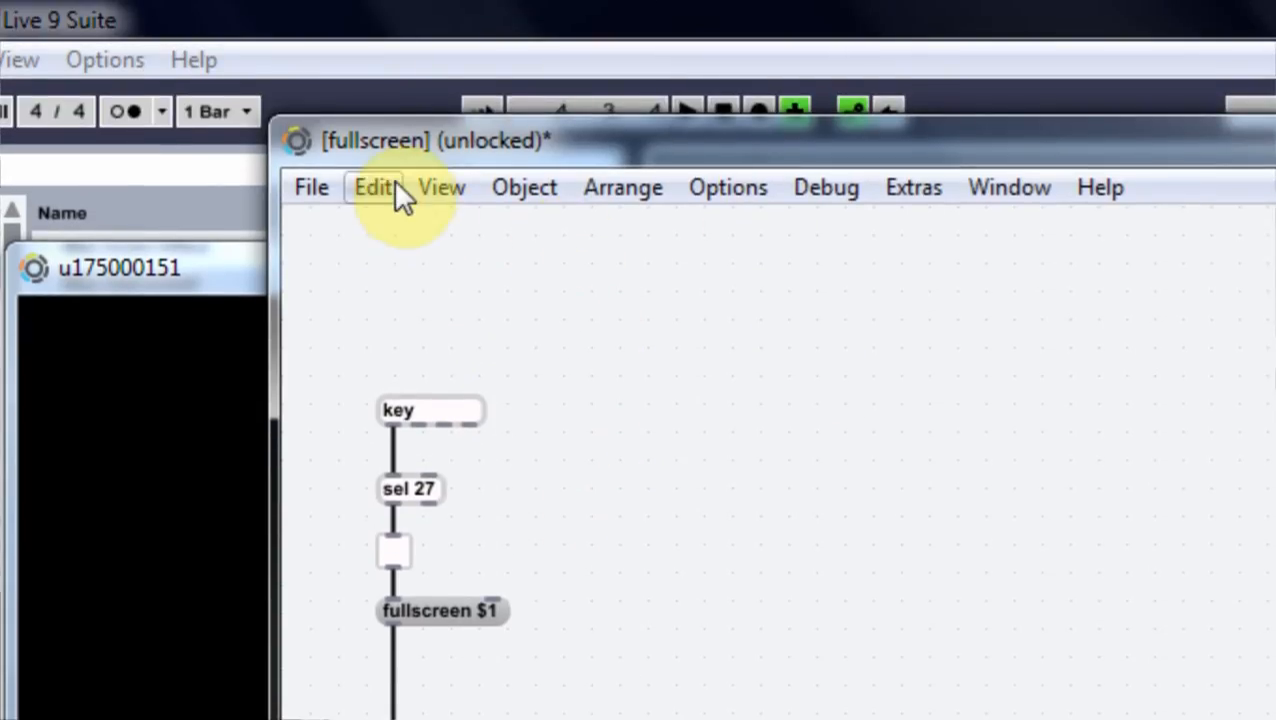
pyautogui.moveTo(560, 357)
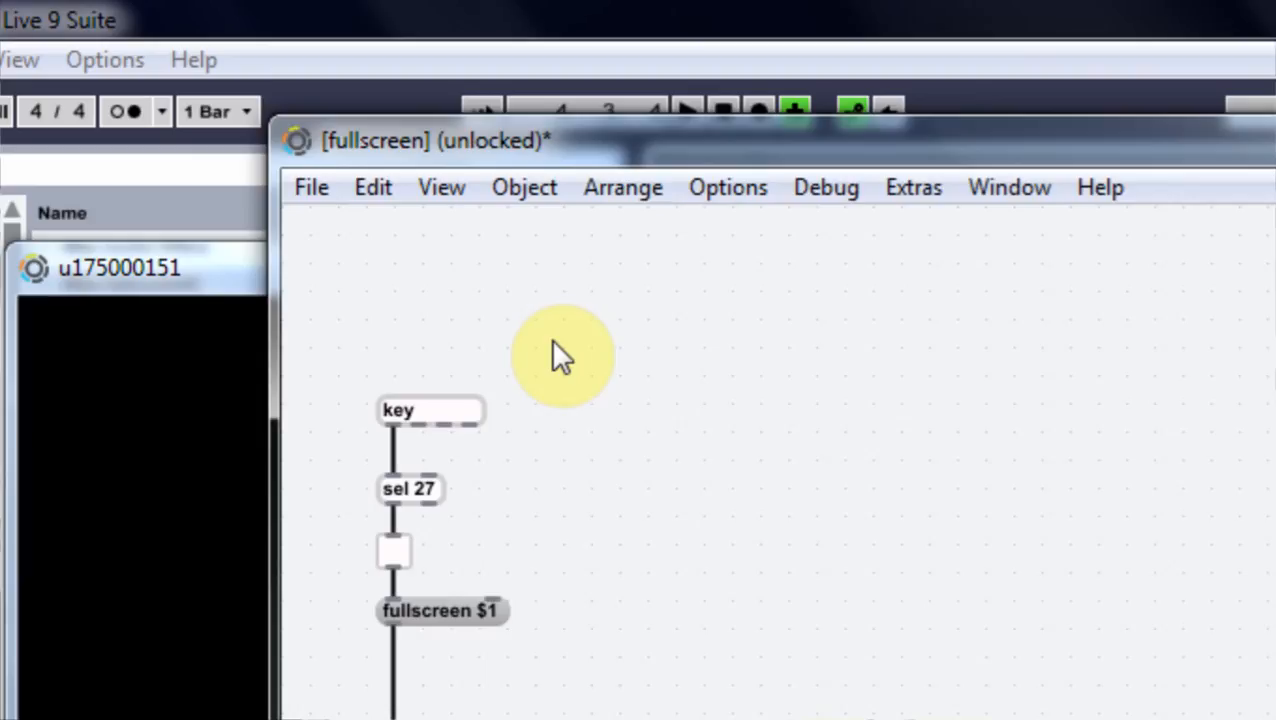
pyautogui.click(727, 187)
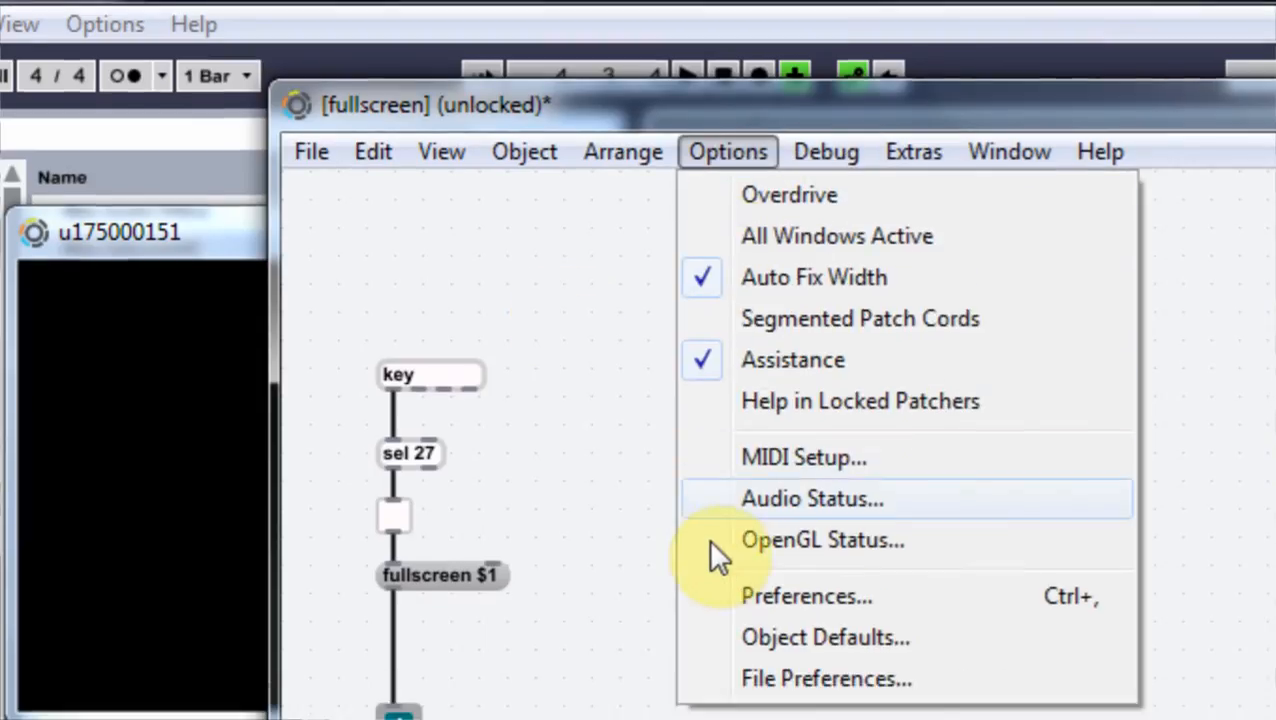
# Open File Preferences and reveal a search path's folder on disk.
pyautogui.click(825, 678)
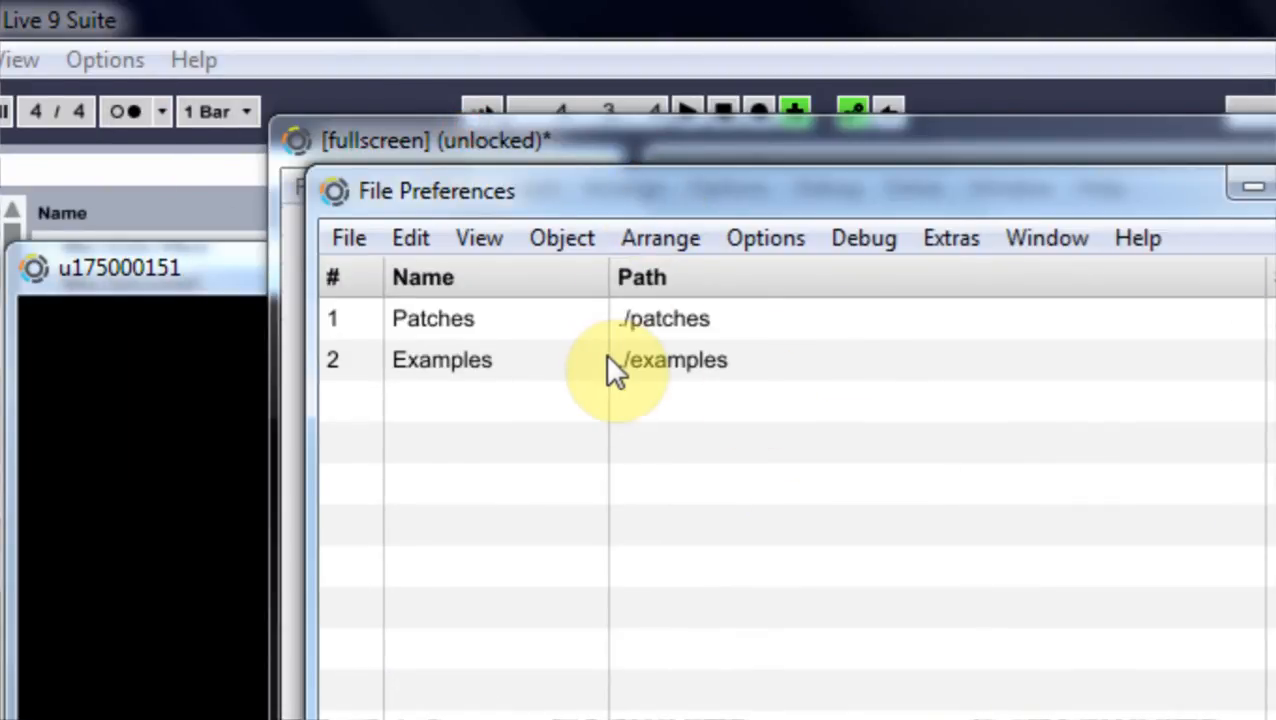
pyautogui.moveTo(670, 390)
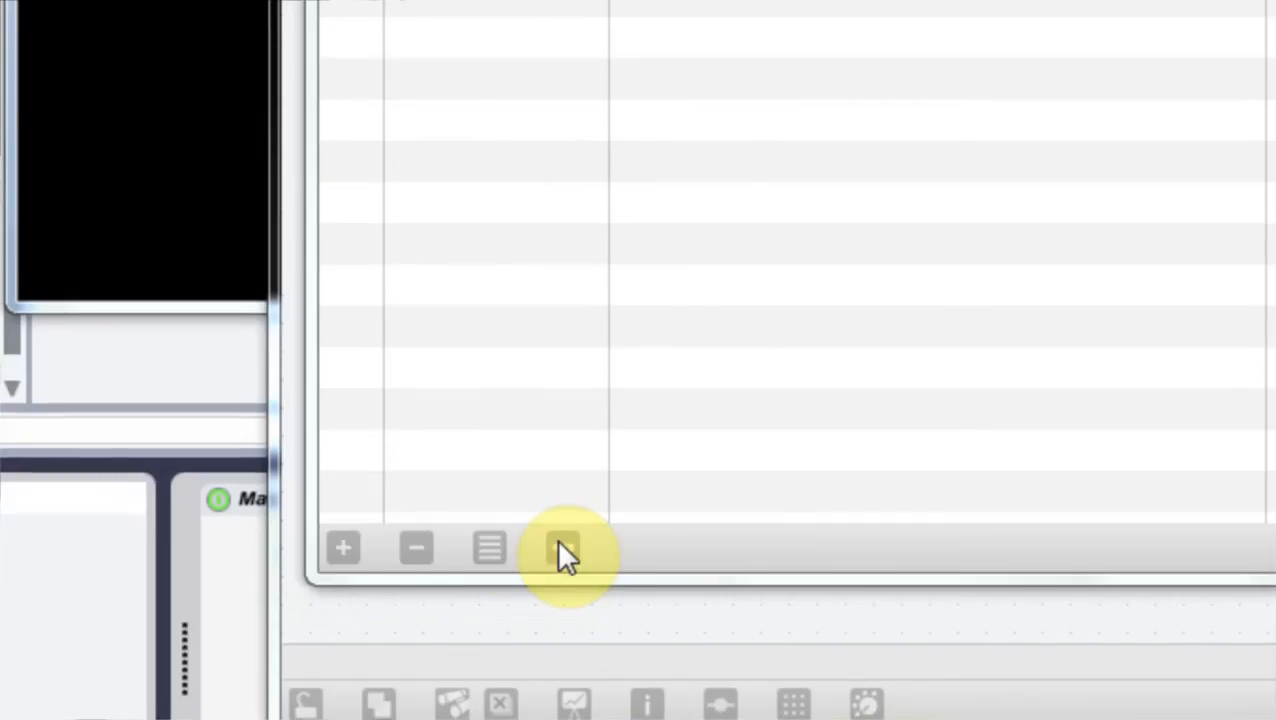
pyautogui.click(563, 548)
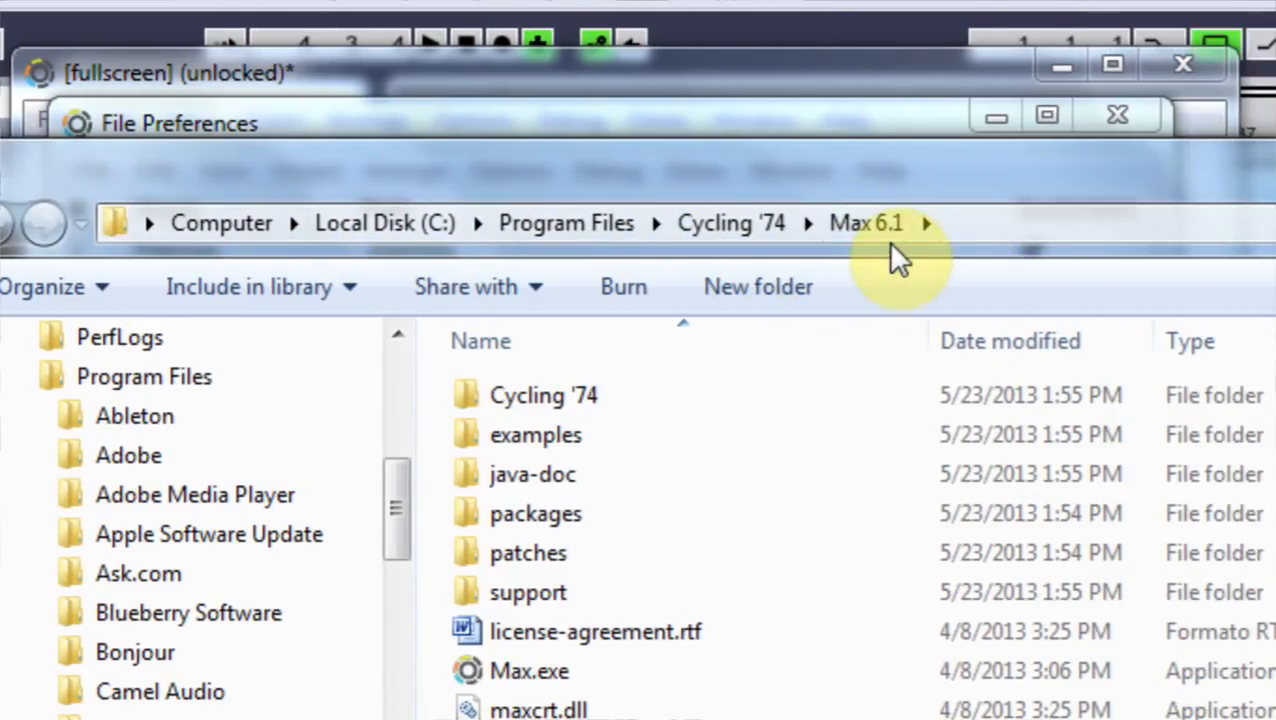
pyautogui.moveTo(528, 536)
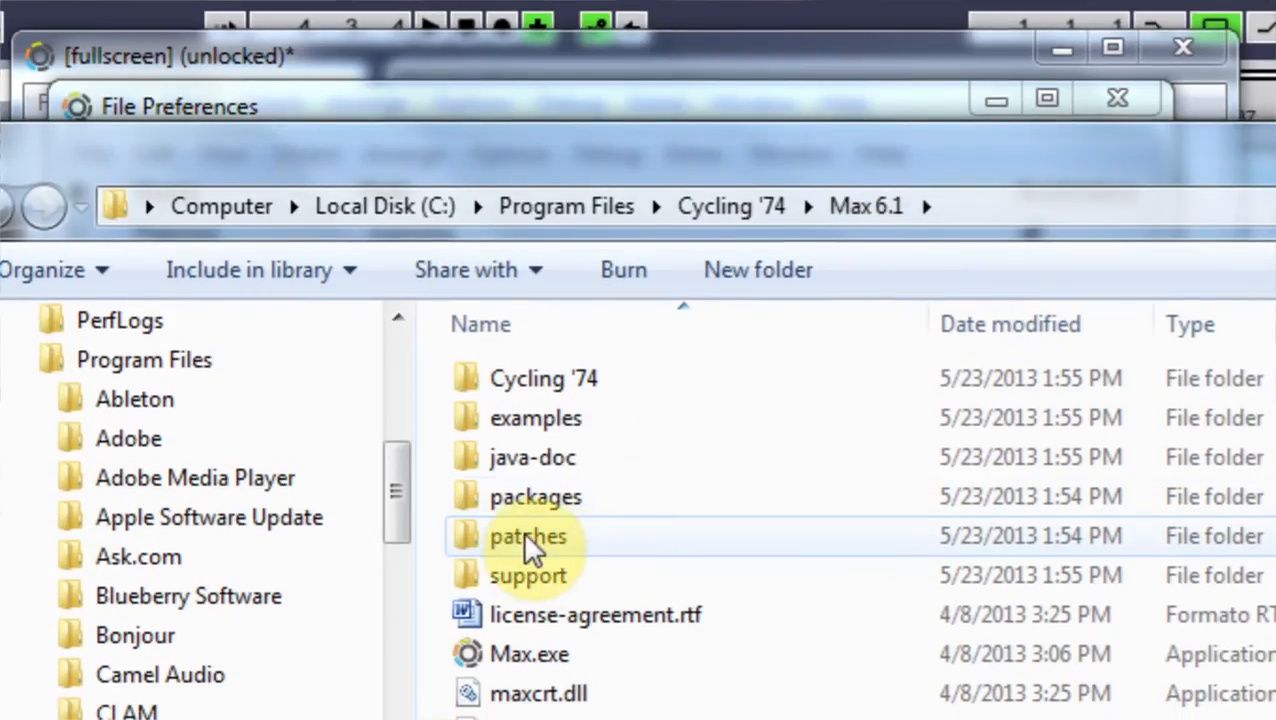
# Browse into Max 6.1's patches\templates folder to find fullscreen.maxpat, then return to Max.
pyautogui.doubleClick(527, 535)
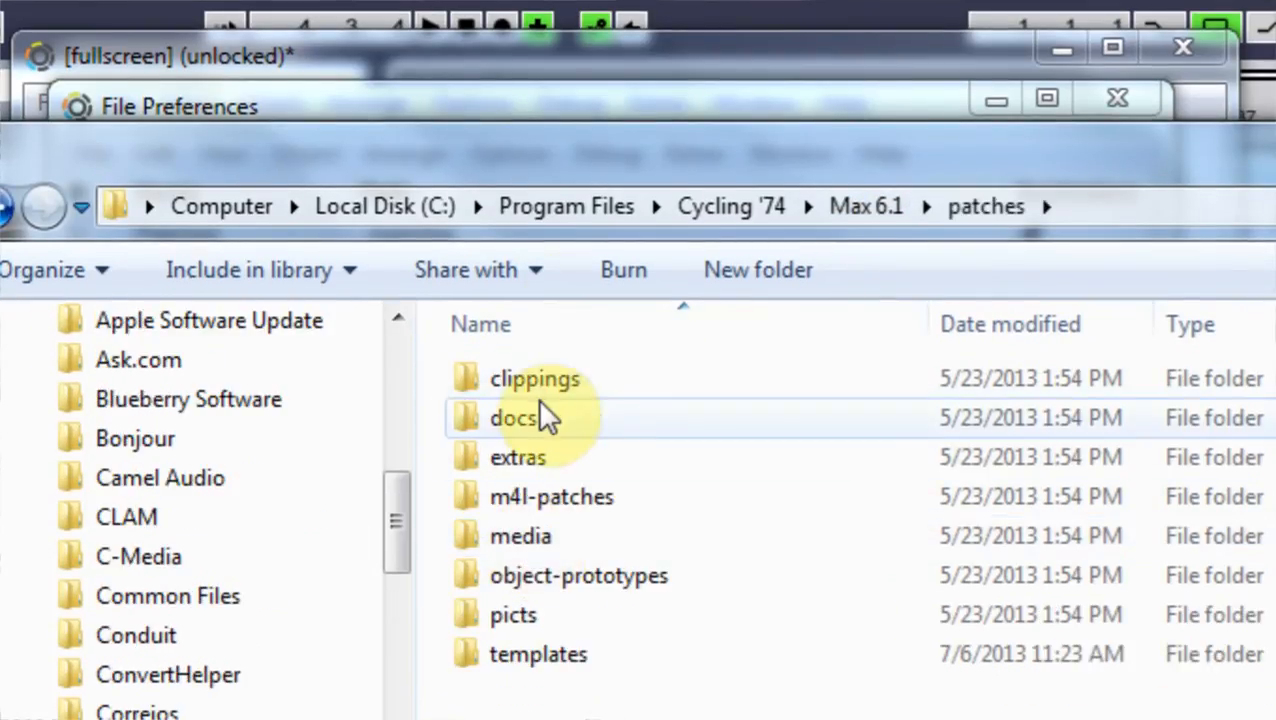
pyautogui.click(538, 523)
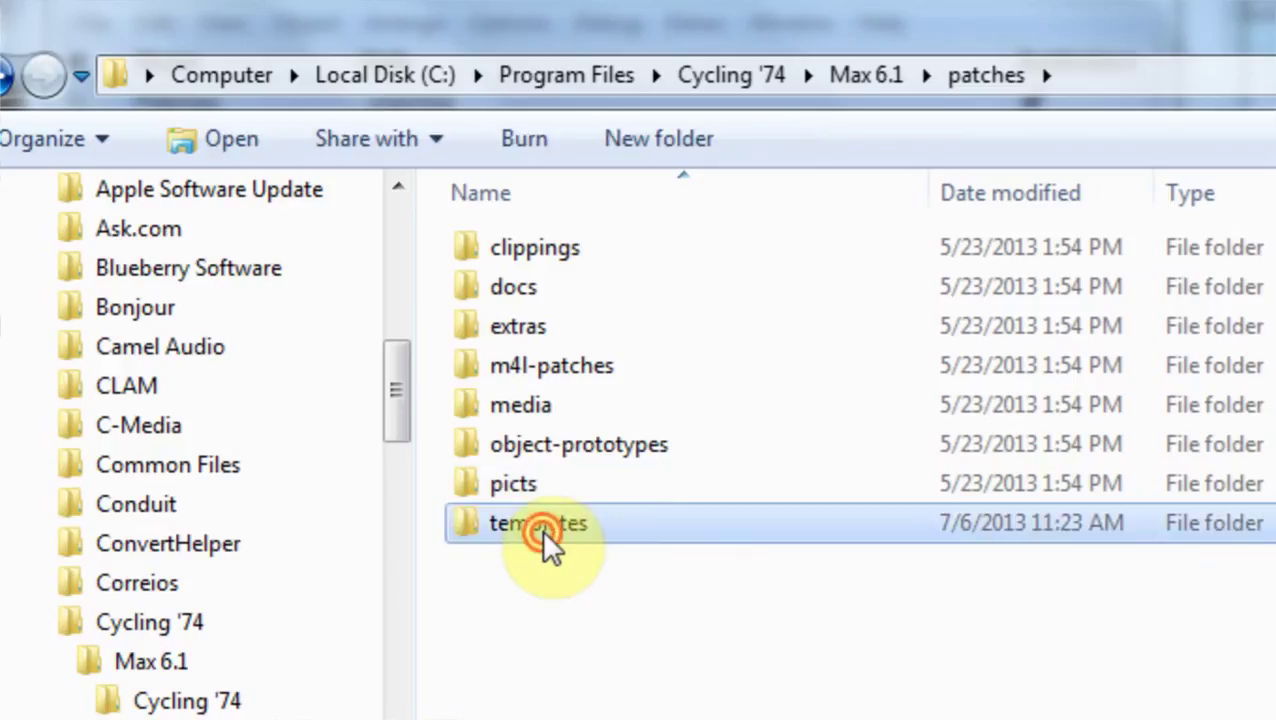
pyautogui.doubleClick(538, 522)
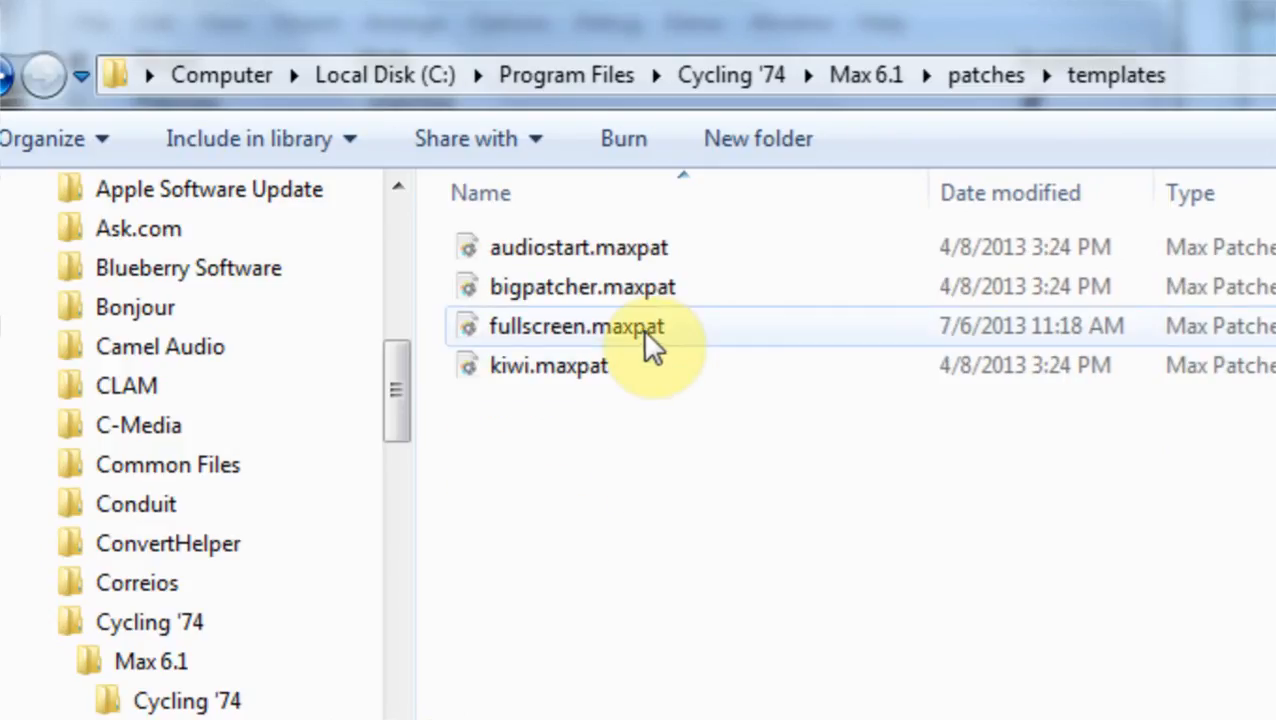
pyautogui.press('Delete')
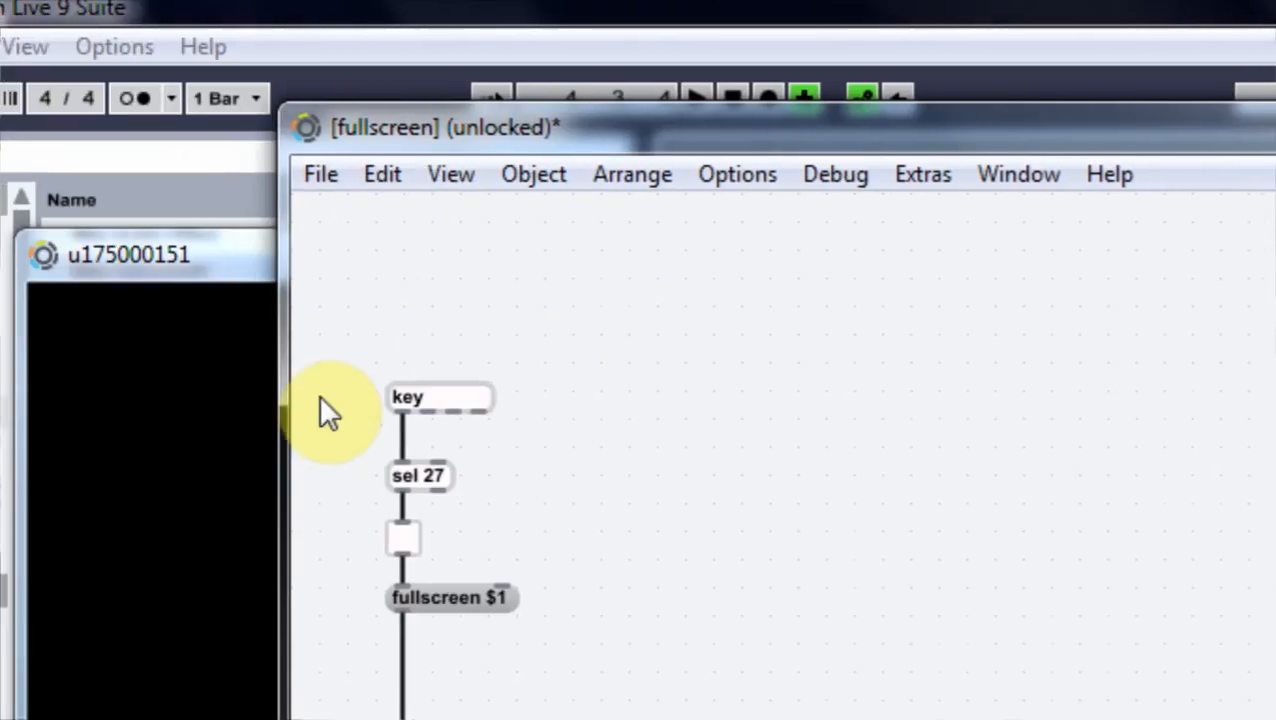
# Attempt to save fullscreen.maxpat into patches\templates, then save it to the Desktop instead.
pyautogui.click(321, 173)
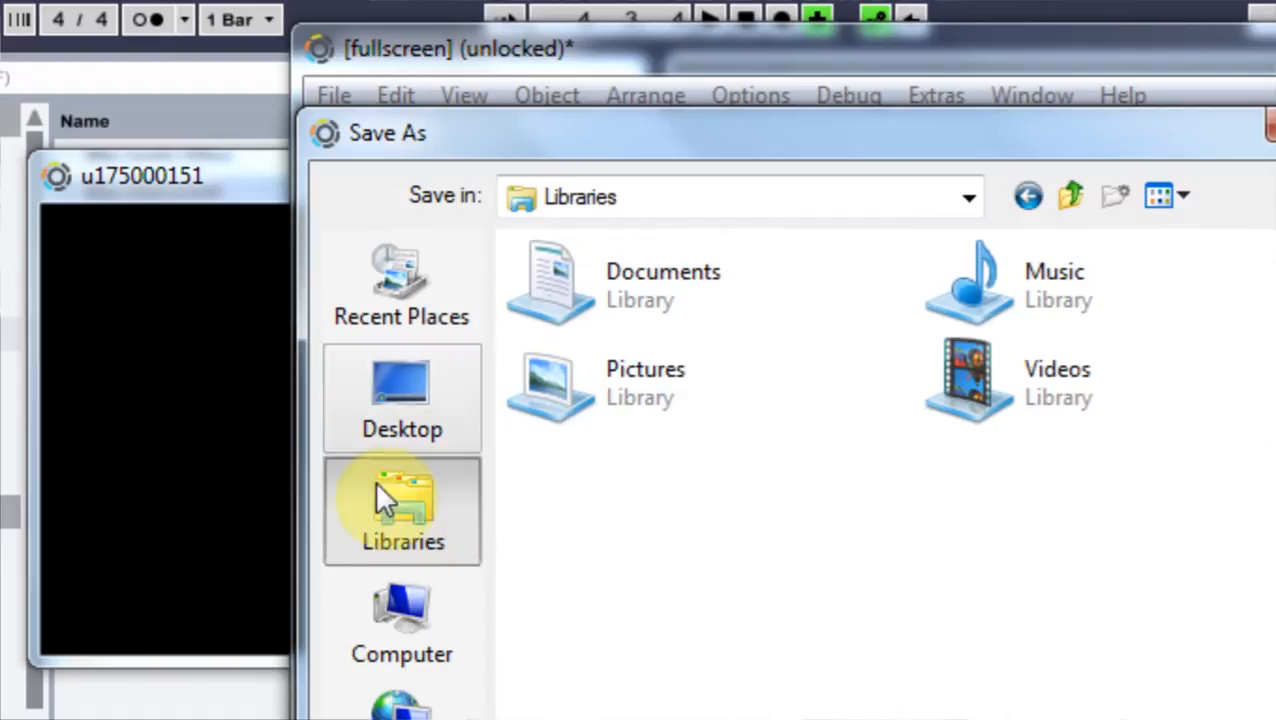
pyautogui.click(401, 620)
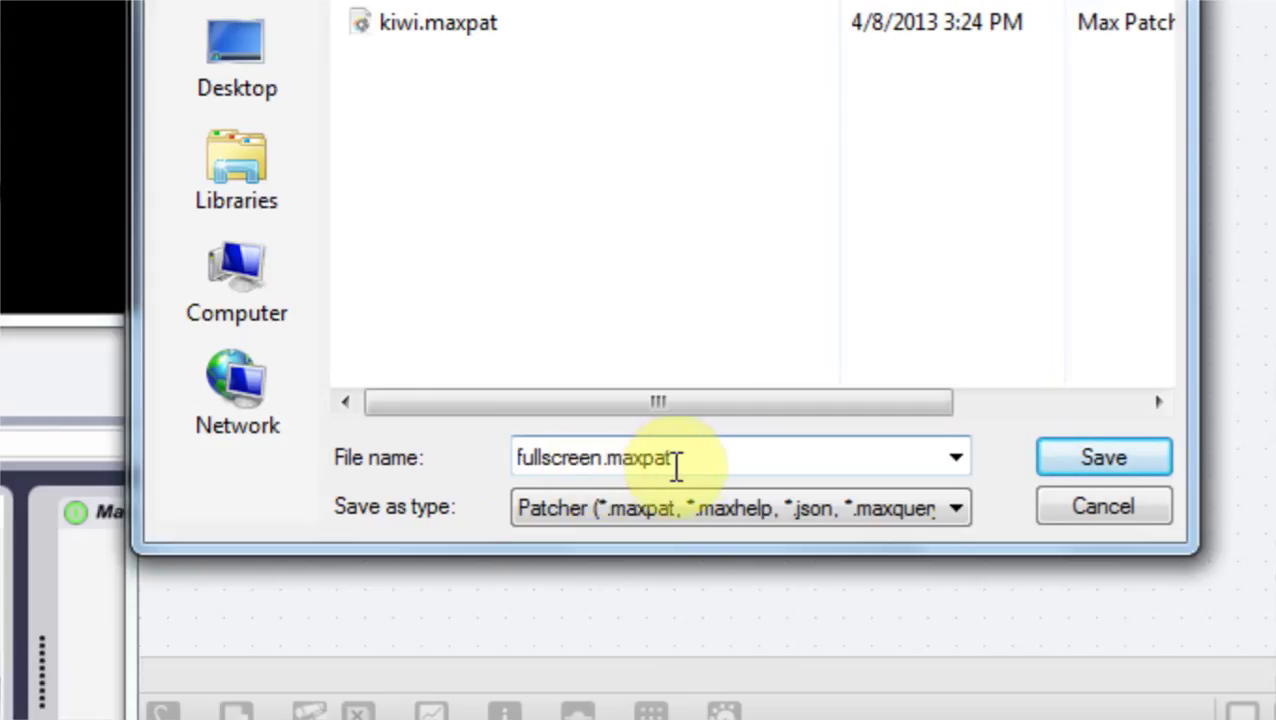
pyautogui.click(1103, 457)
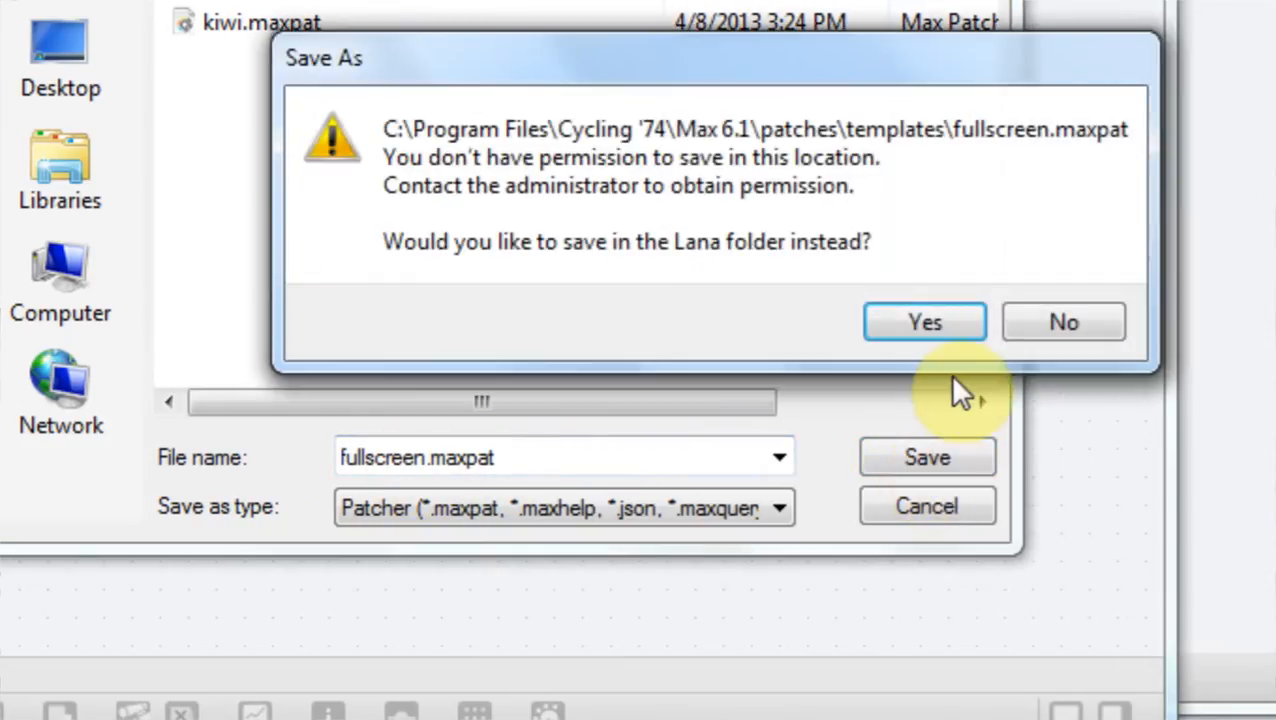
pyautogui.moveTo(594, 195)
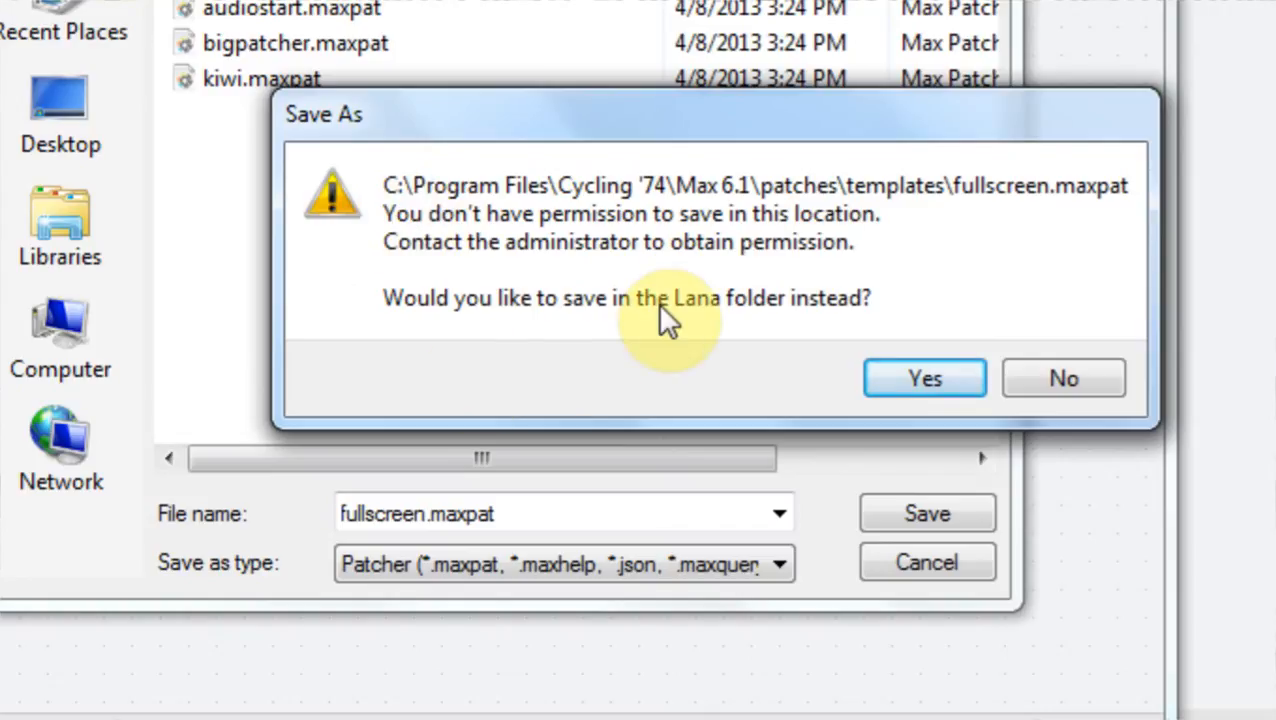
pyautogui.moveTo(530, 310)
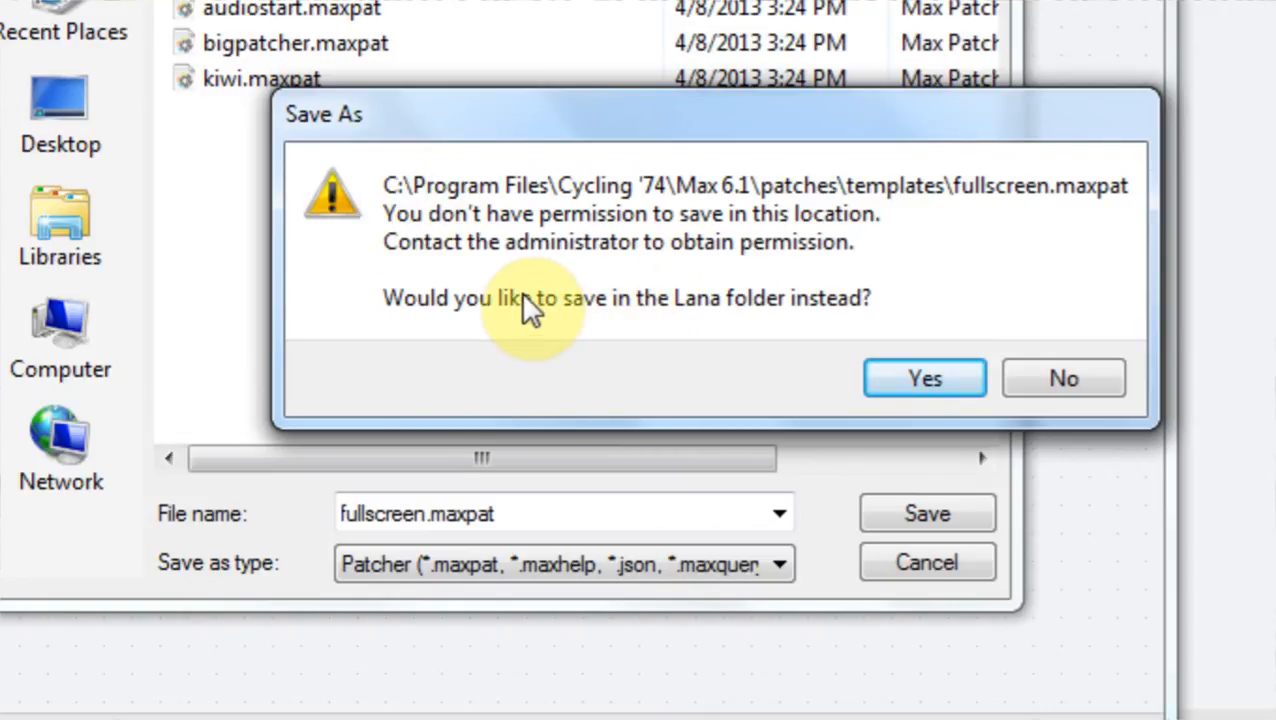
pyautogui.moveTo(820, 305)
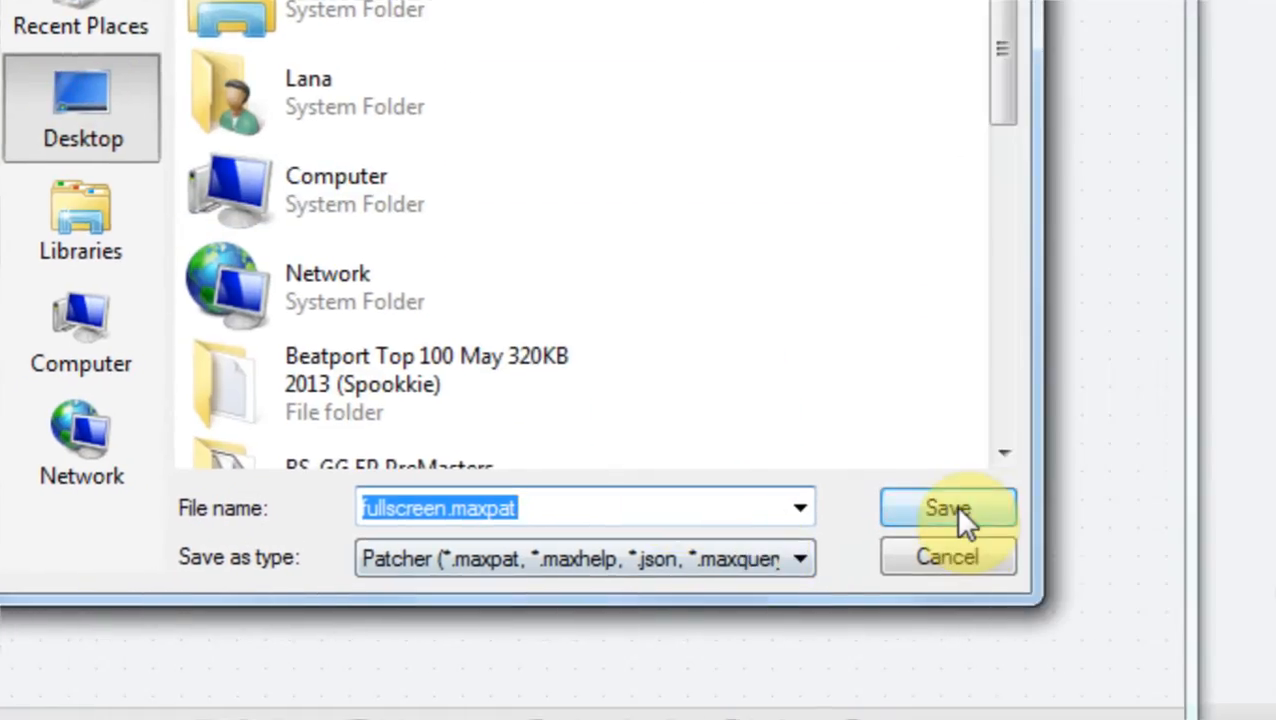
pyautogui.click(947, 507)
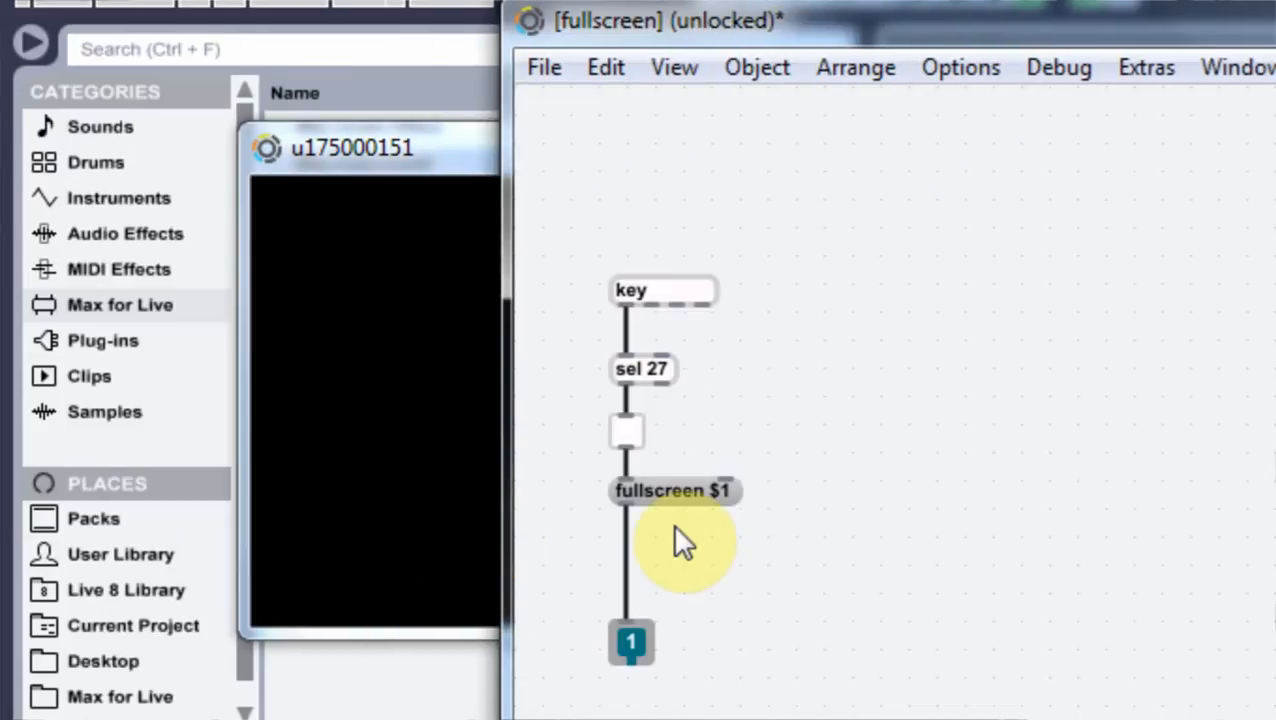
pyautogui.moveTo(963, 423)
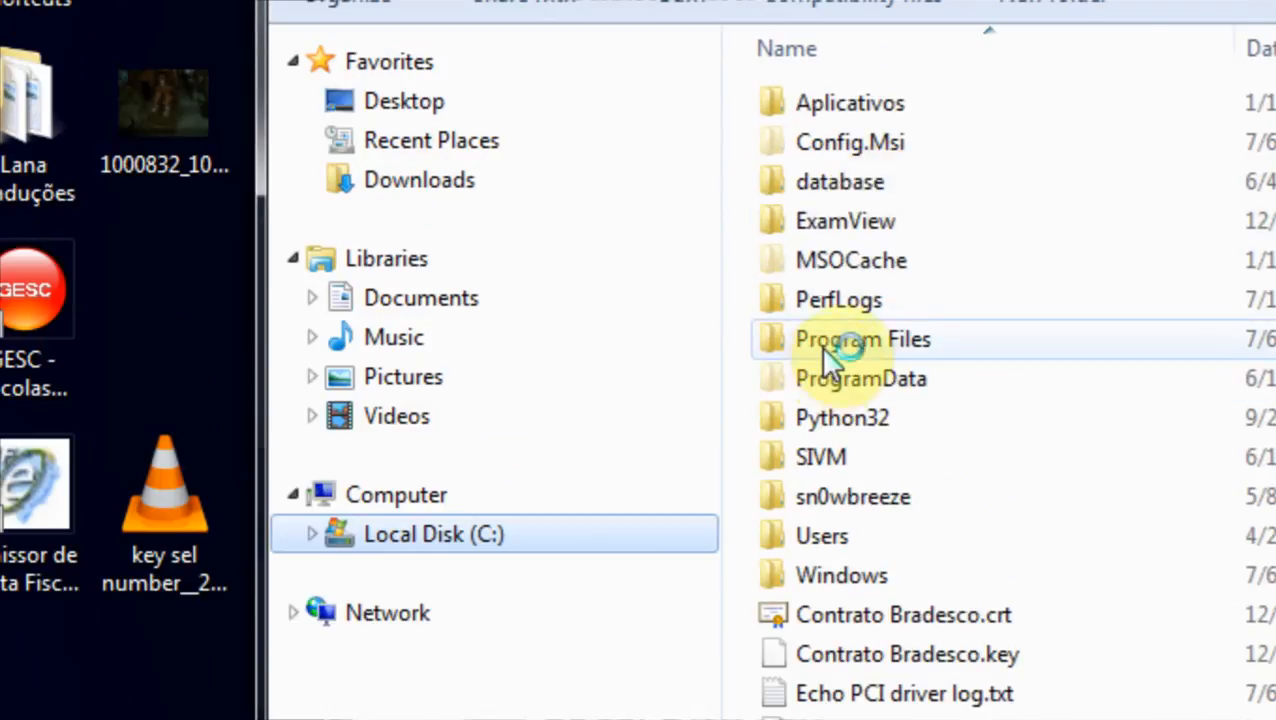
# Place fullscreen.maxpat in Program Files\Cycling '74\Max 6.1\patches\templates, then close the window.
pyautogui.doubleClick(862, 339)
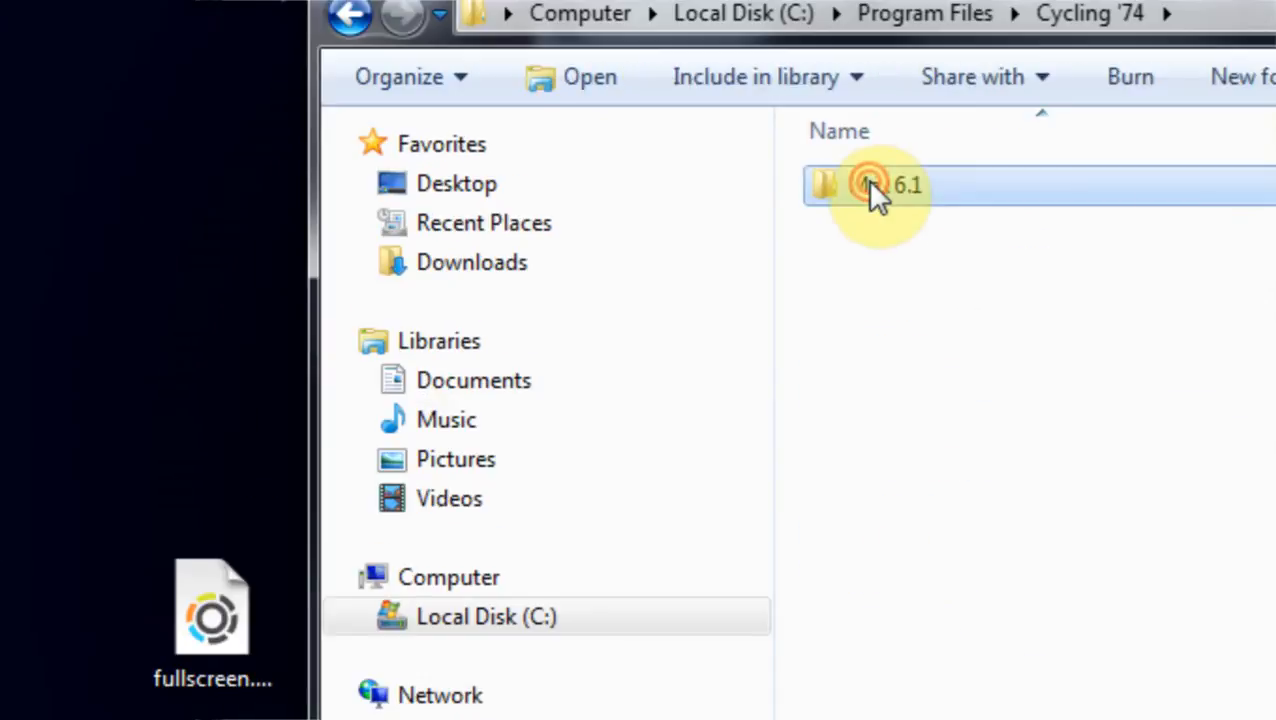
pyautogui.doubleClick(880, 185)
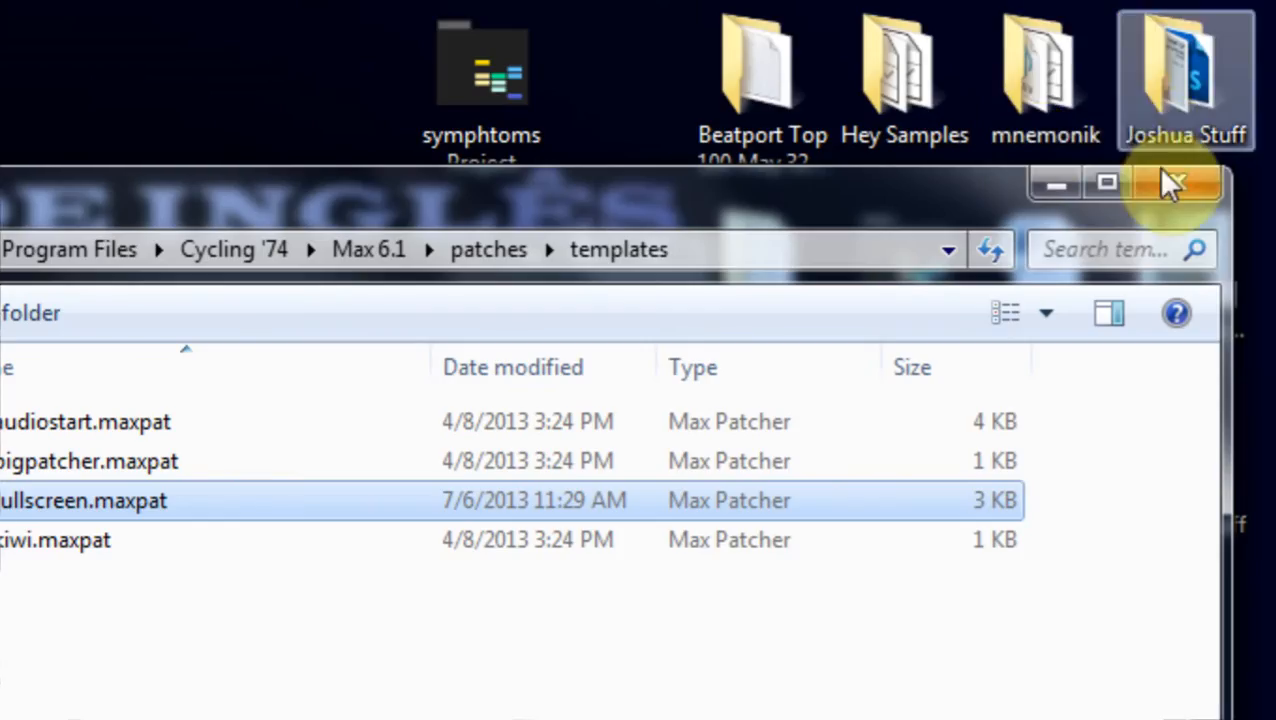
pyautogui.click(1185, 183)
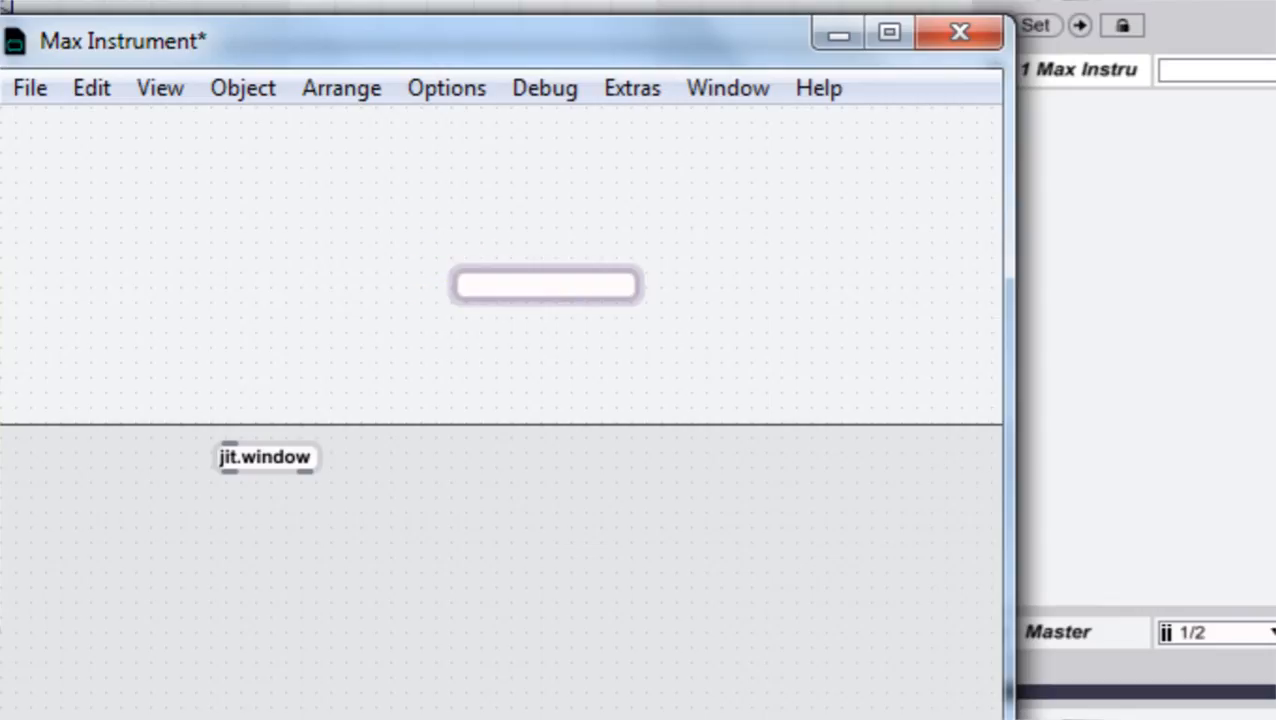
# Add a fullscreen object above jit.window, wire its outlet into jit.window, and lock the patch.
pyautogui.write('funbuff')
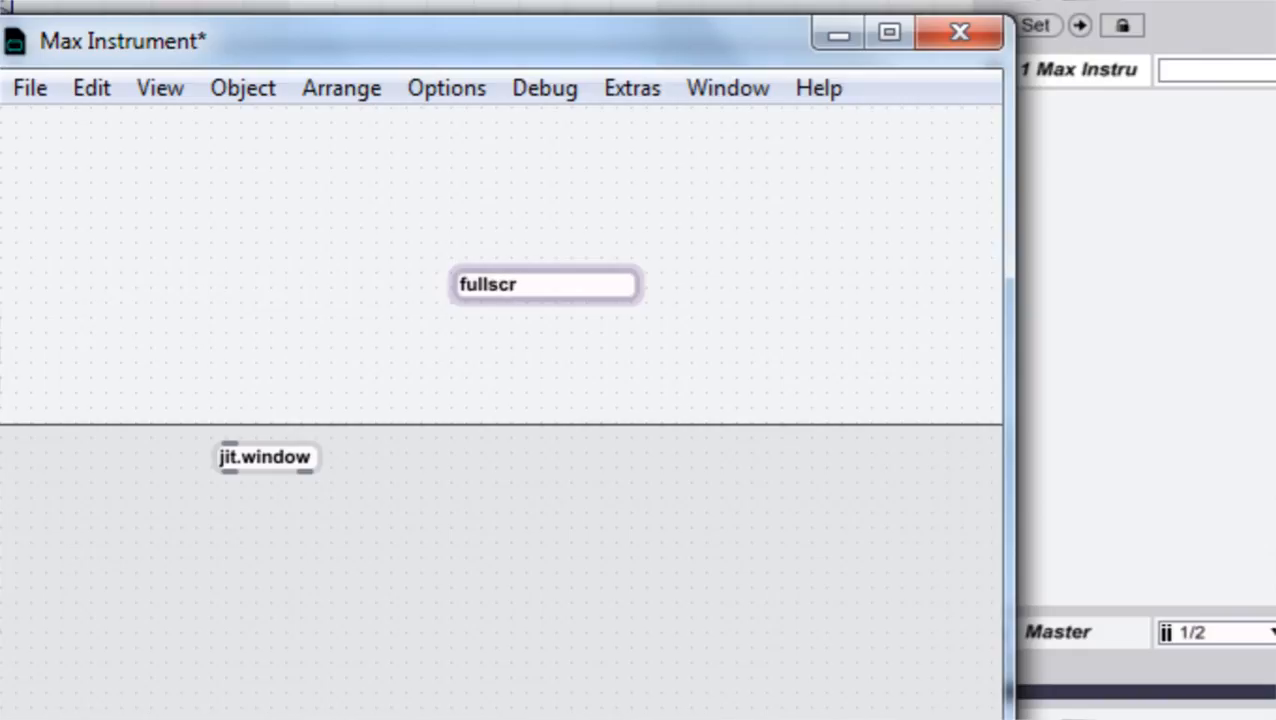
pyautogui.write('en')
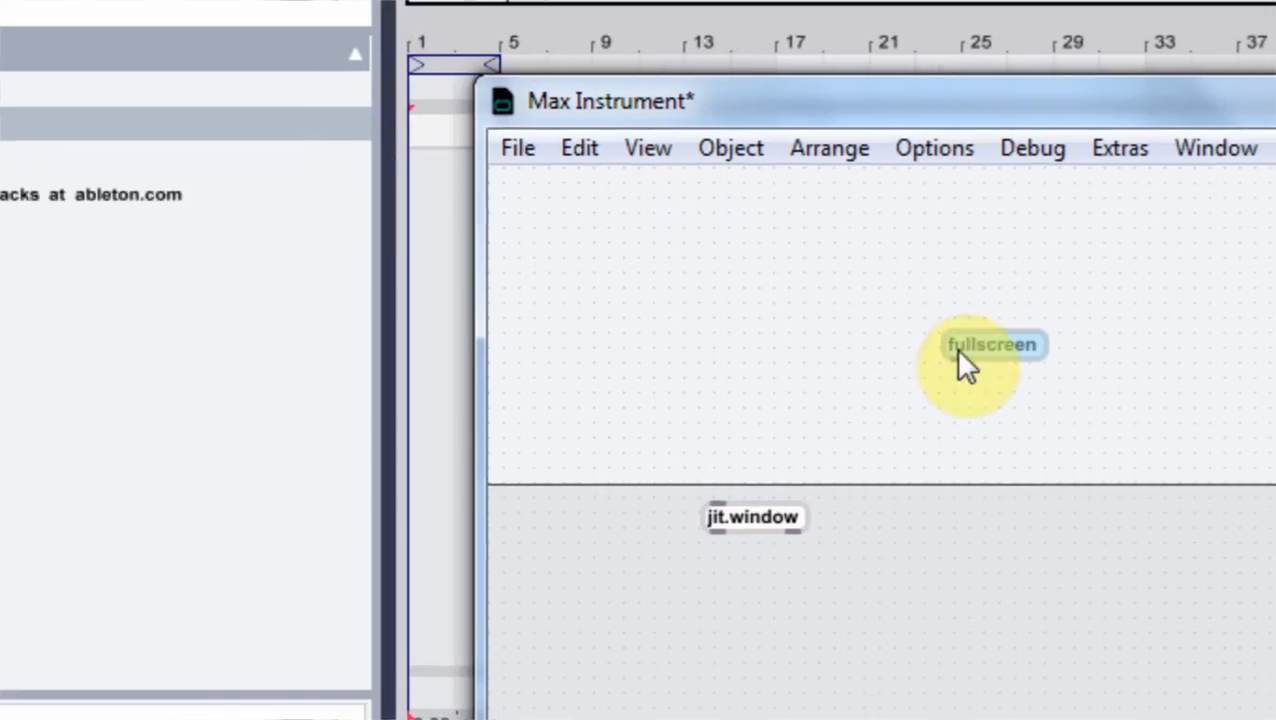
pyautogui.moveTo(990, 344); pyautogui.dragTo(712, 300)
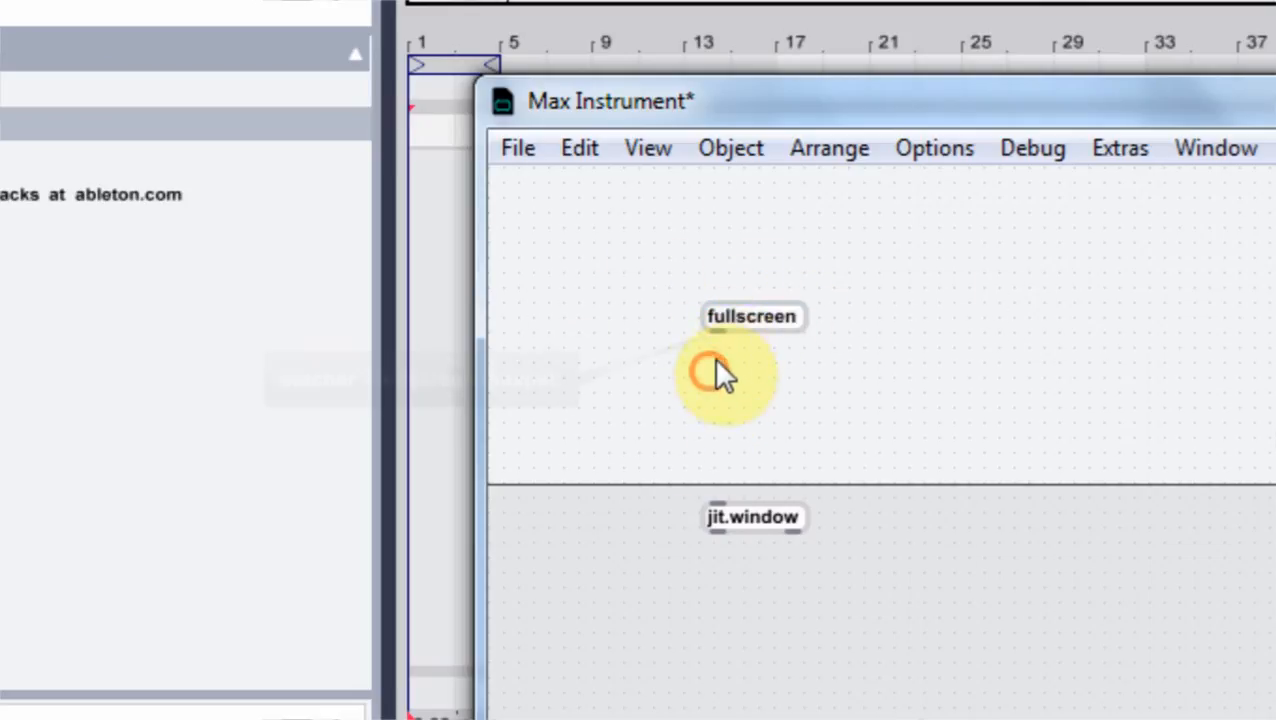
pyautogui.moveTo(718, 335); pyautogui.dragTo(718, 500)
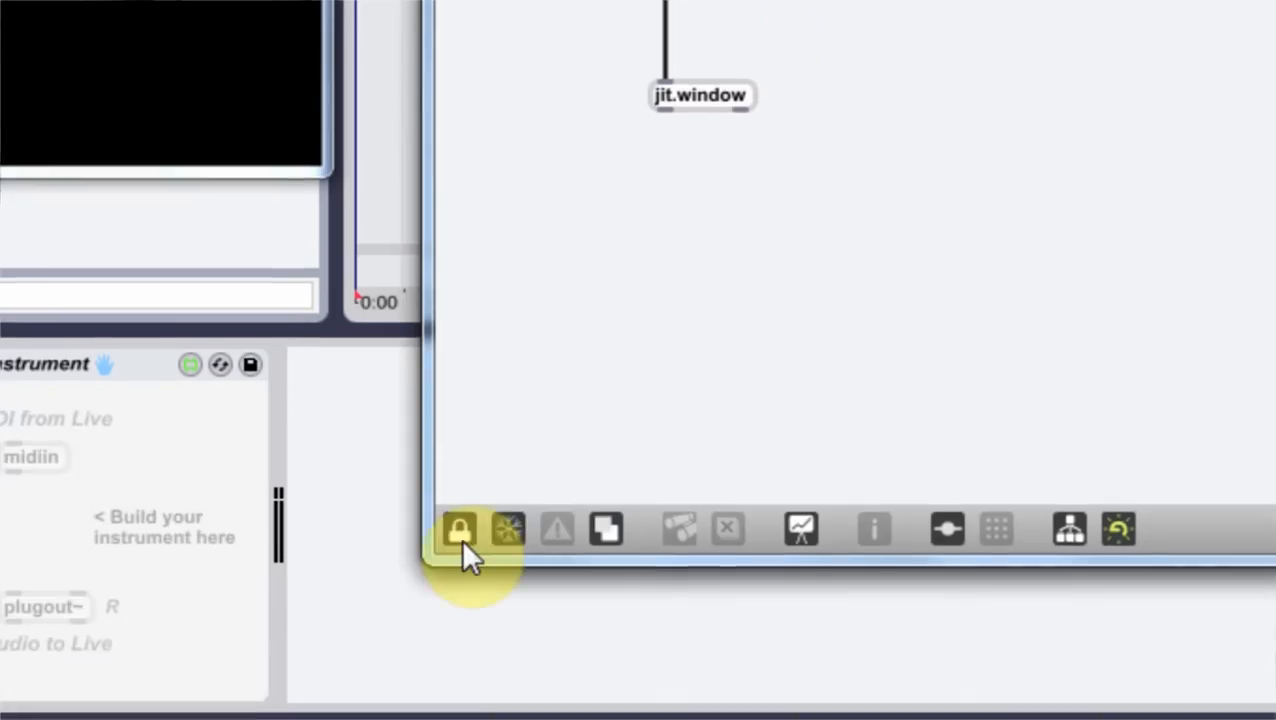
pyautogui.click(459, 530)
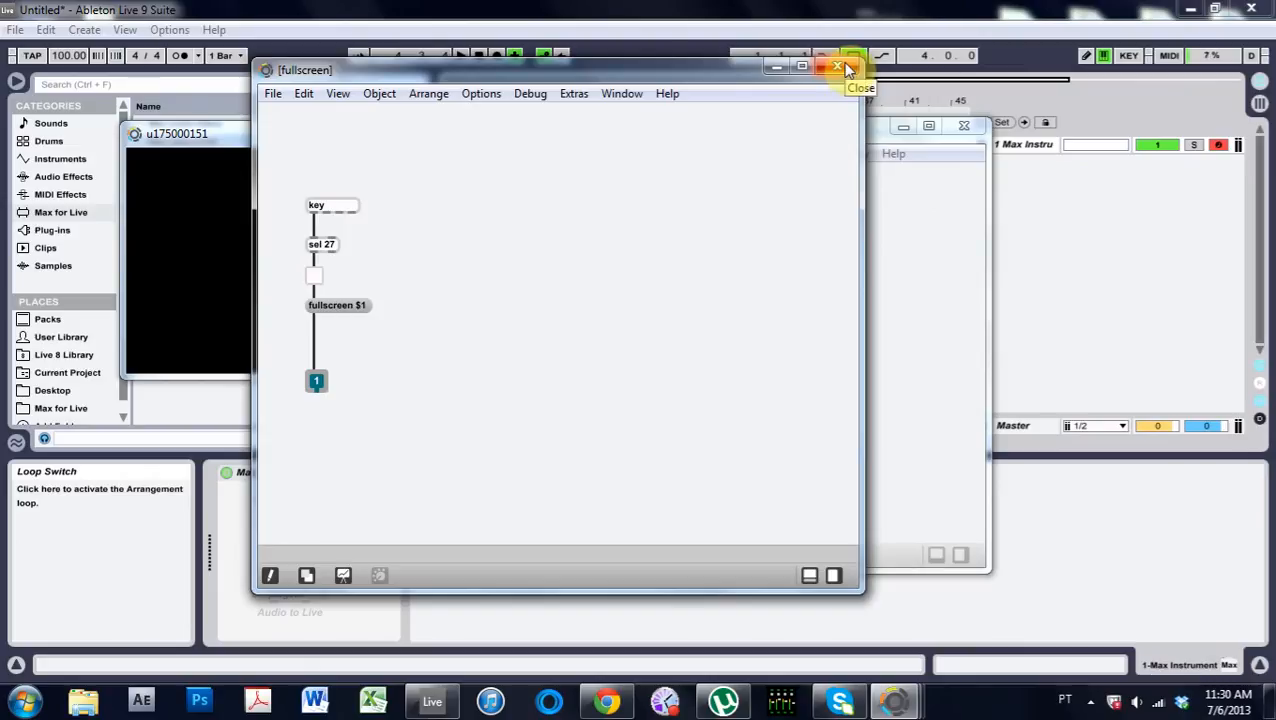
# Close the fullscreen abstraction window and nudge an object in the Max Instrument patch.
pyautogui.click(838, 66)
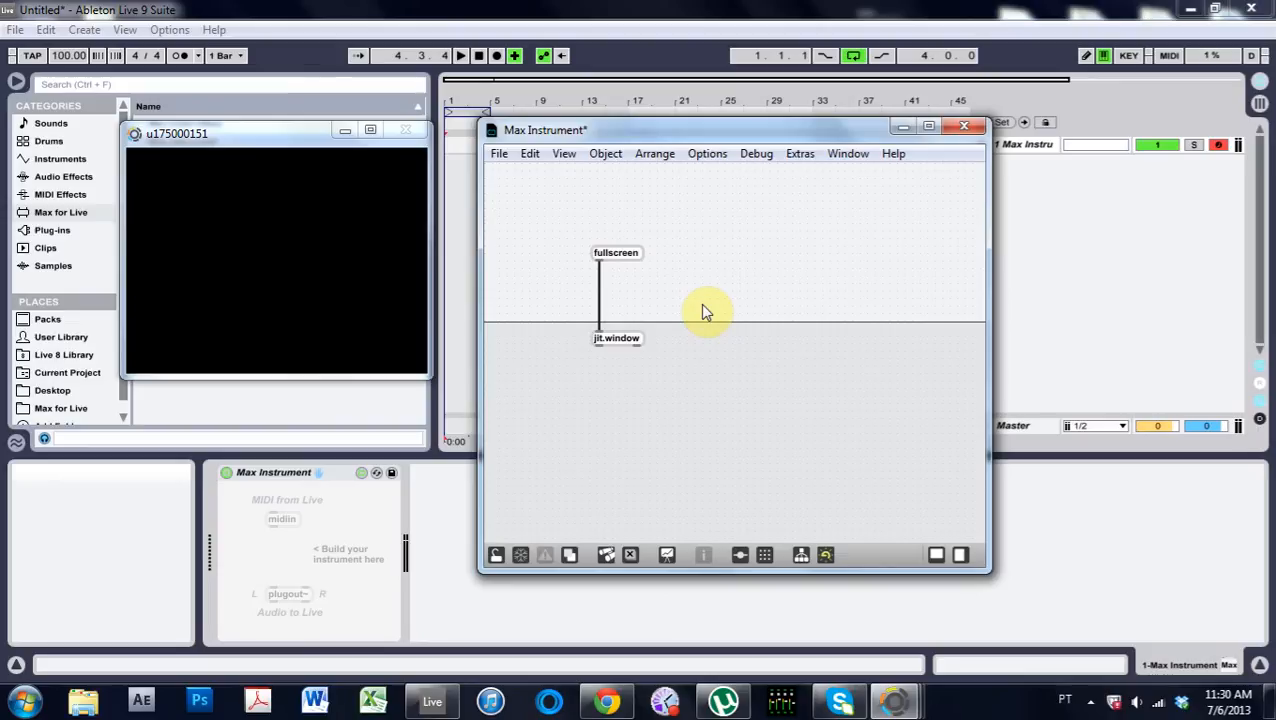
pyautogui.moveTo(590, 258)
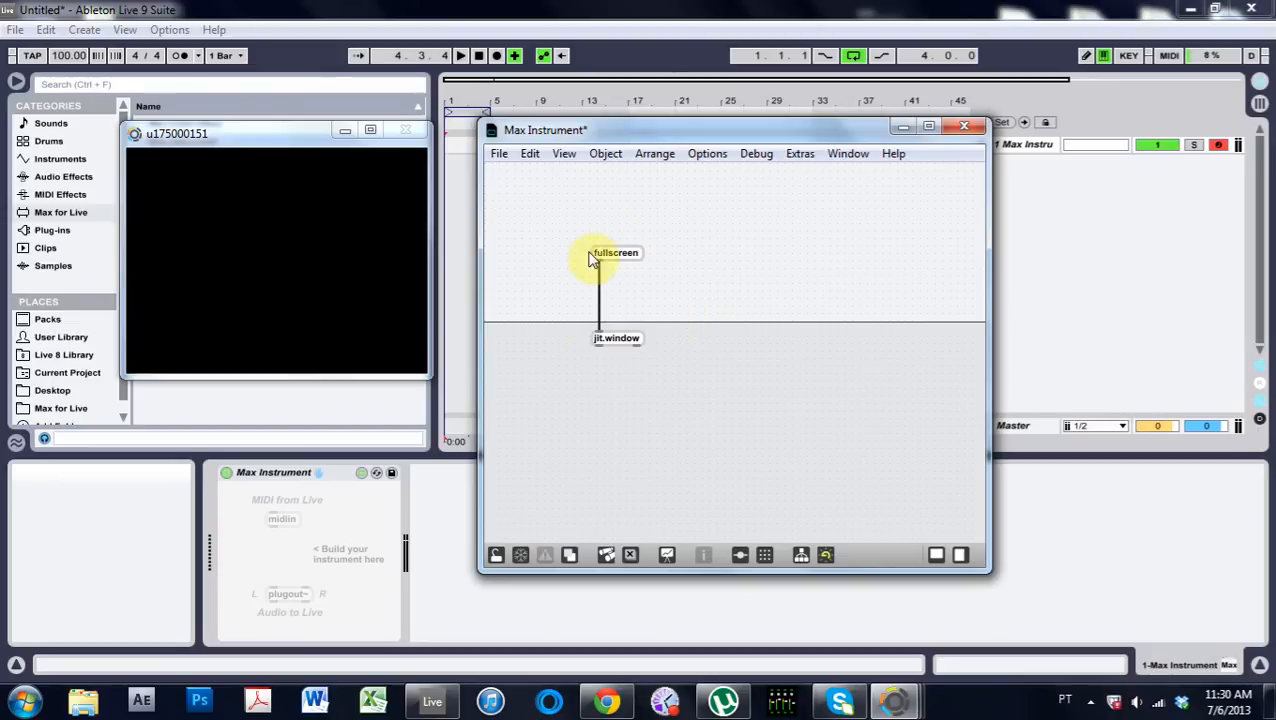
pyautogui.moveTo(613, 252); pyautogui.dragTo(600, 225)
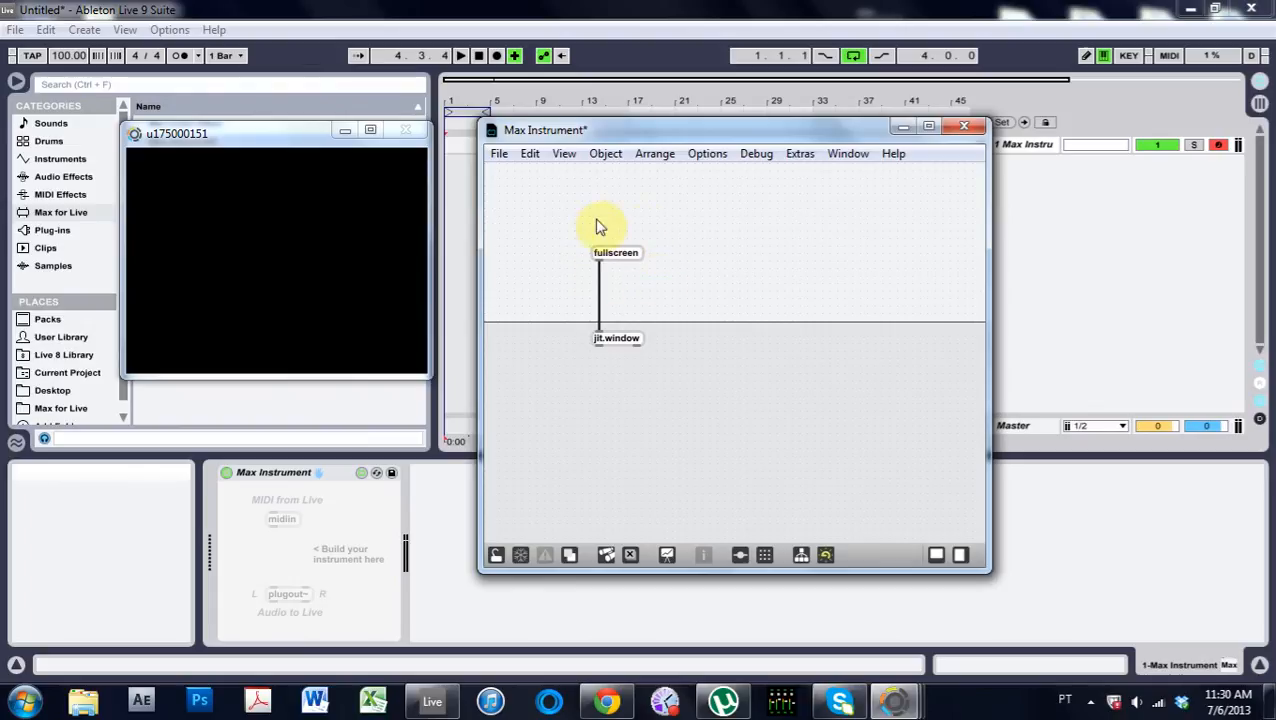
pyautogui.moveTo(755, 235)
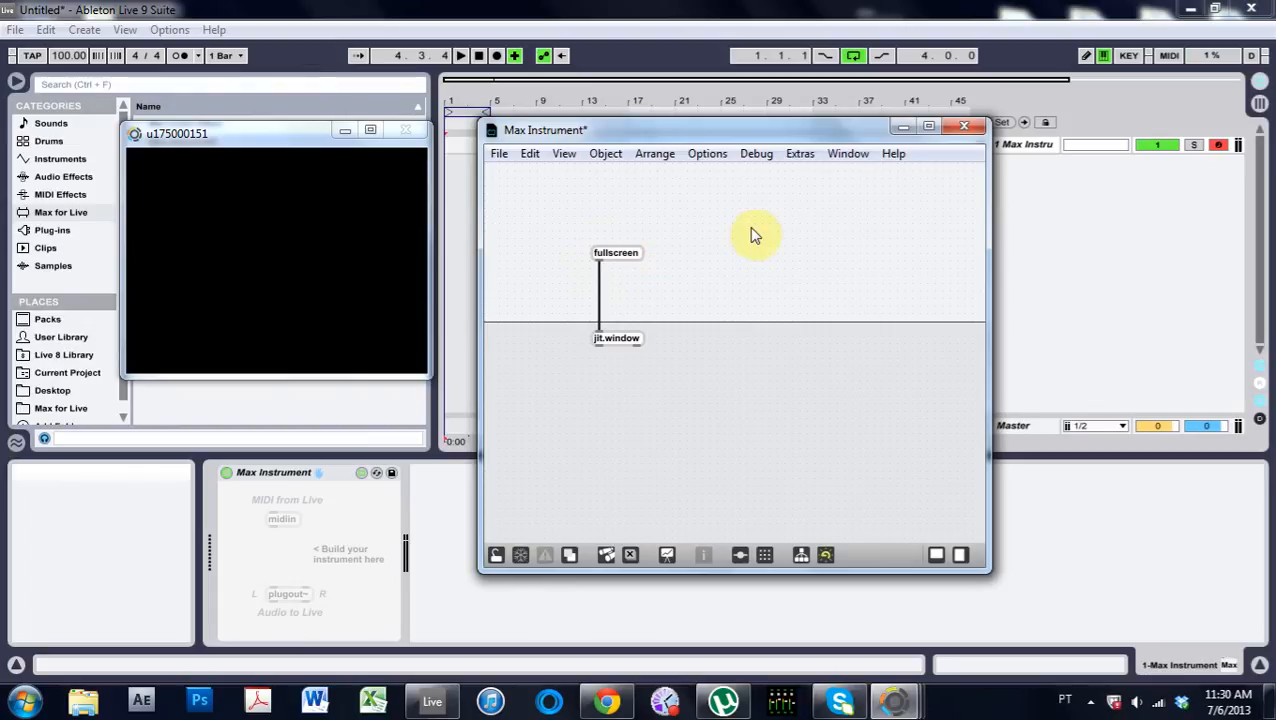